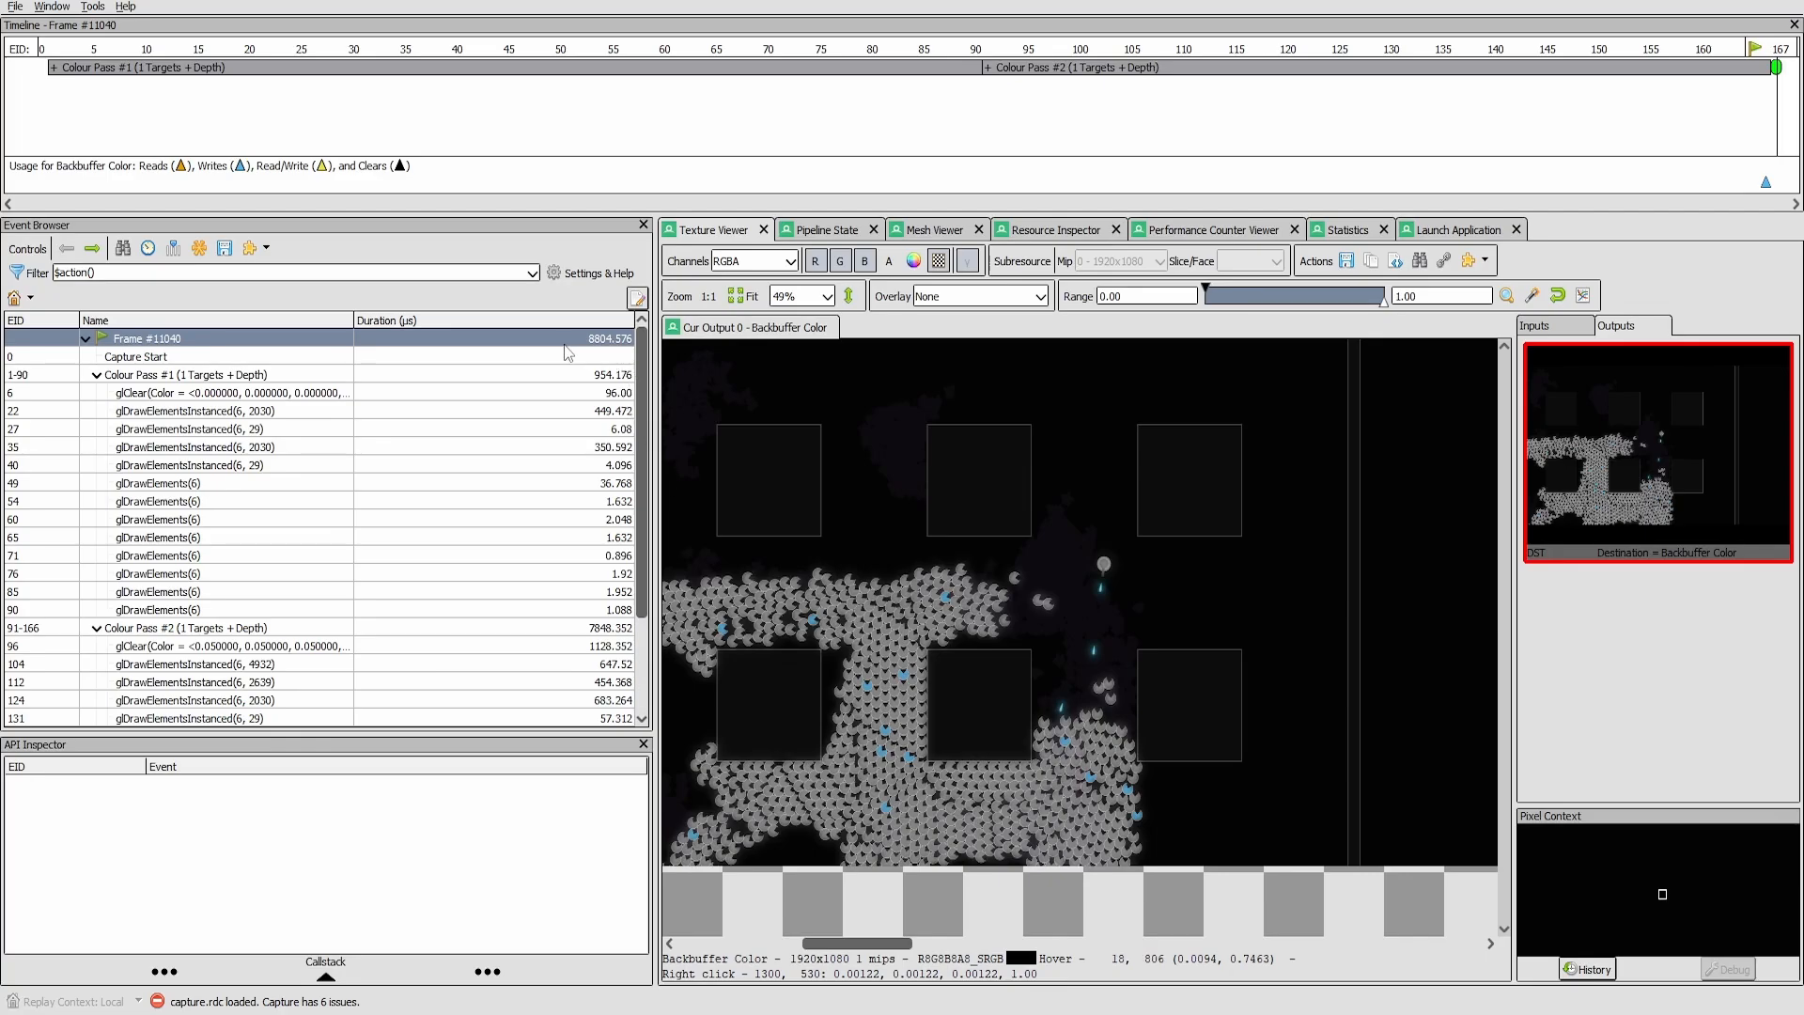
mouse_move(496, 405)
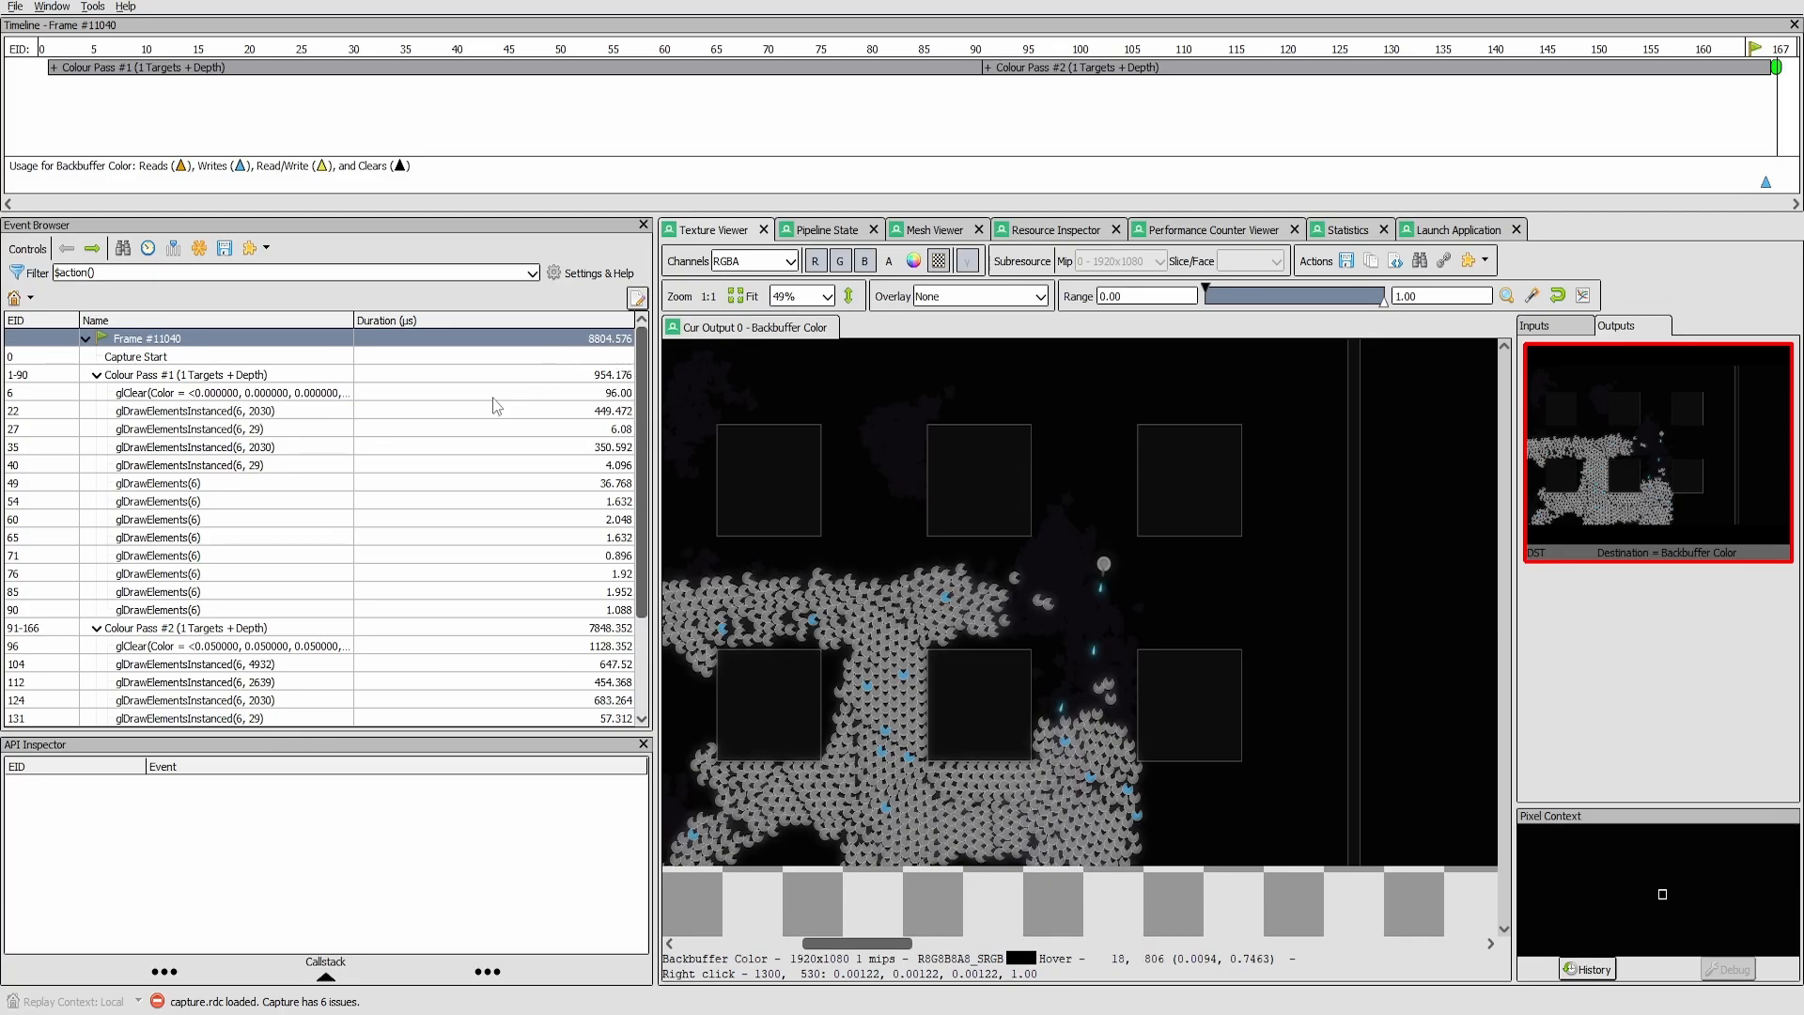
Step: Recheck first-pass draws at events 22, 60, 65 and 90, then return to the pass overview
scroll("down", 3)
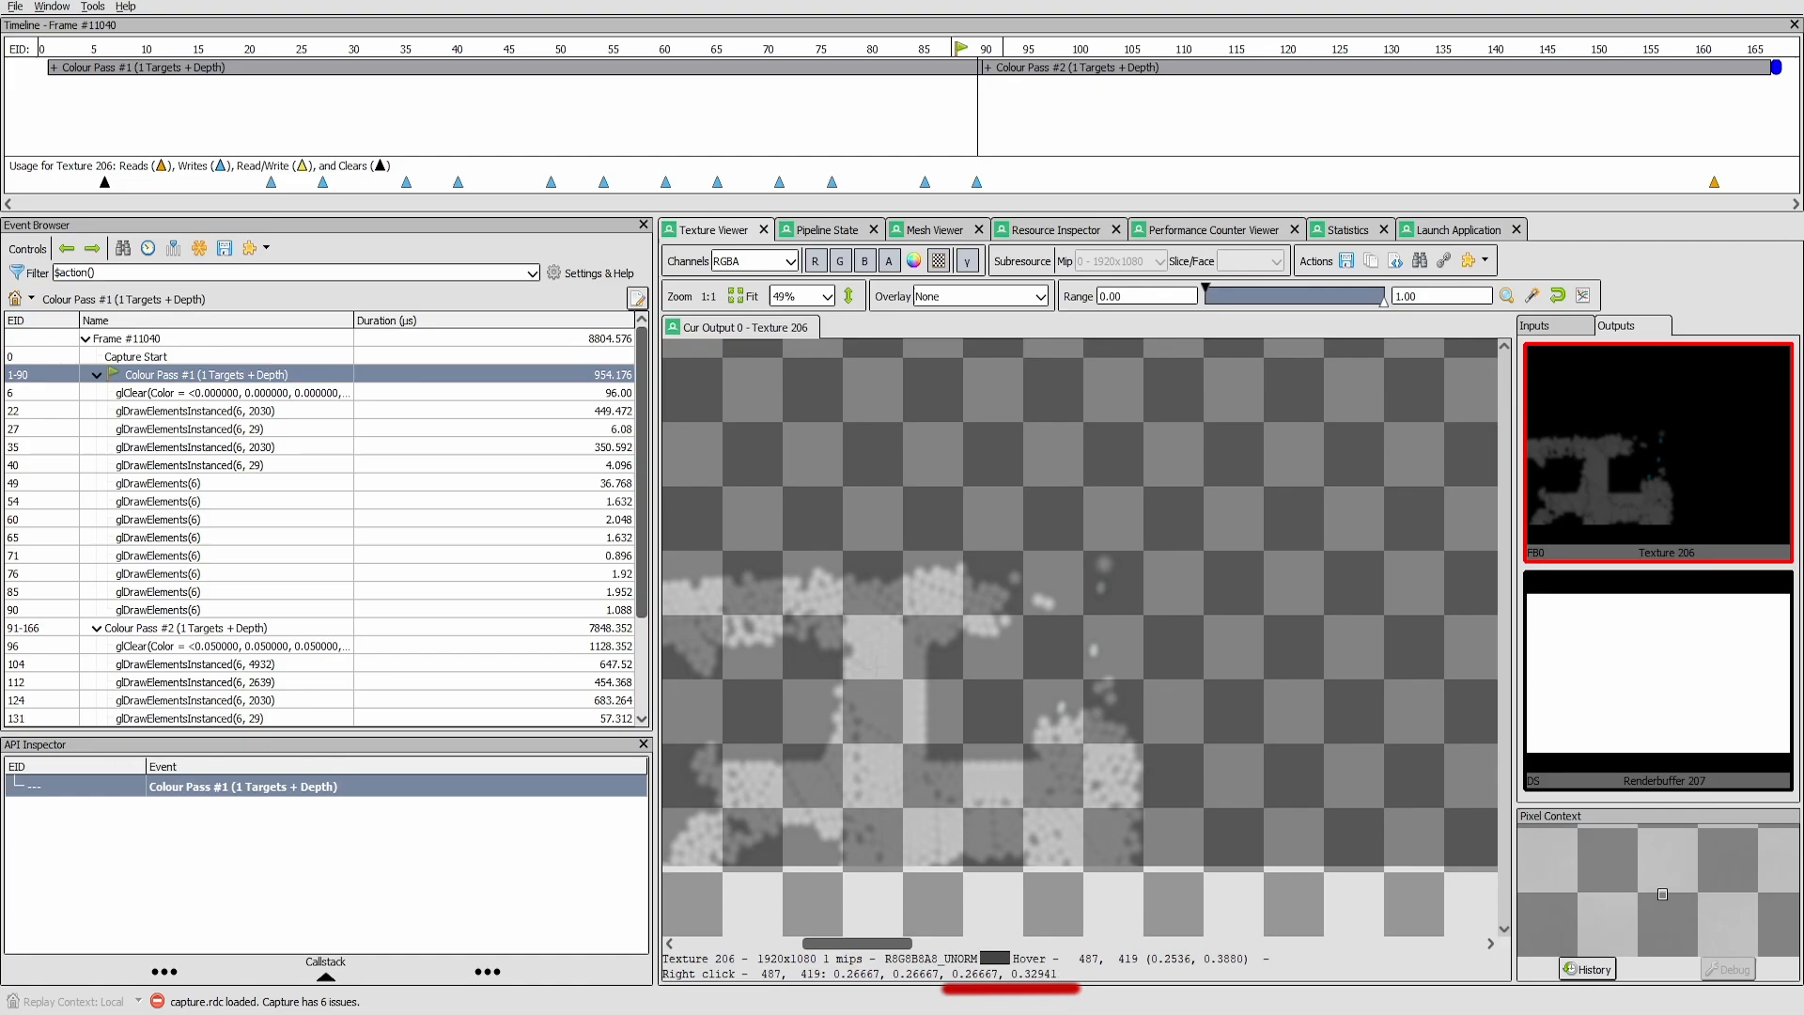
mouse_move(1059, 517)
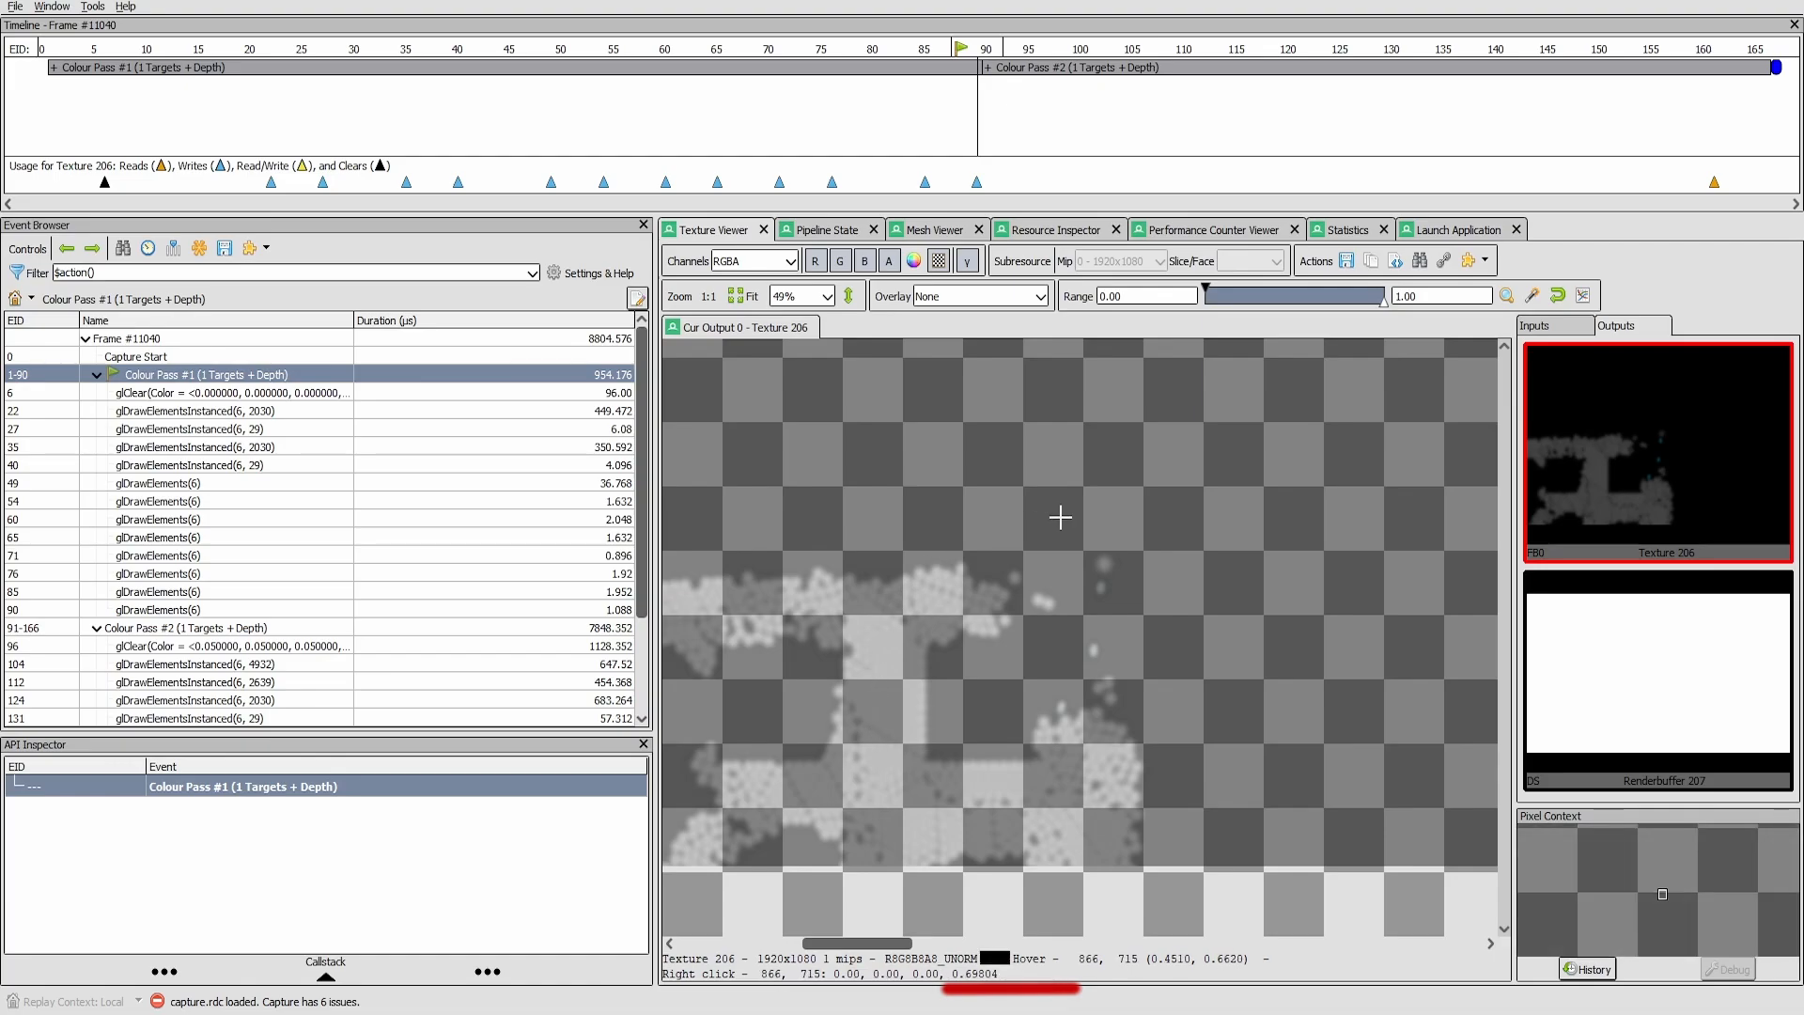
mouse_move(964, 809)
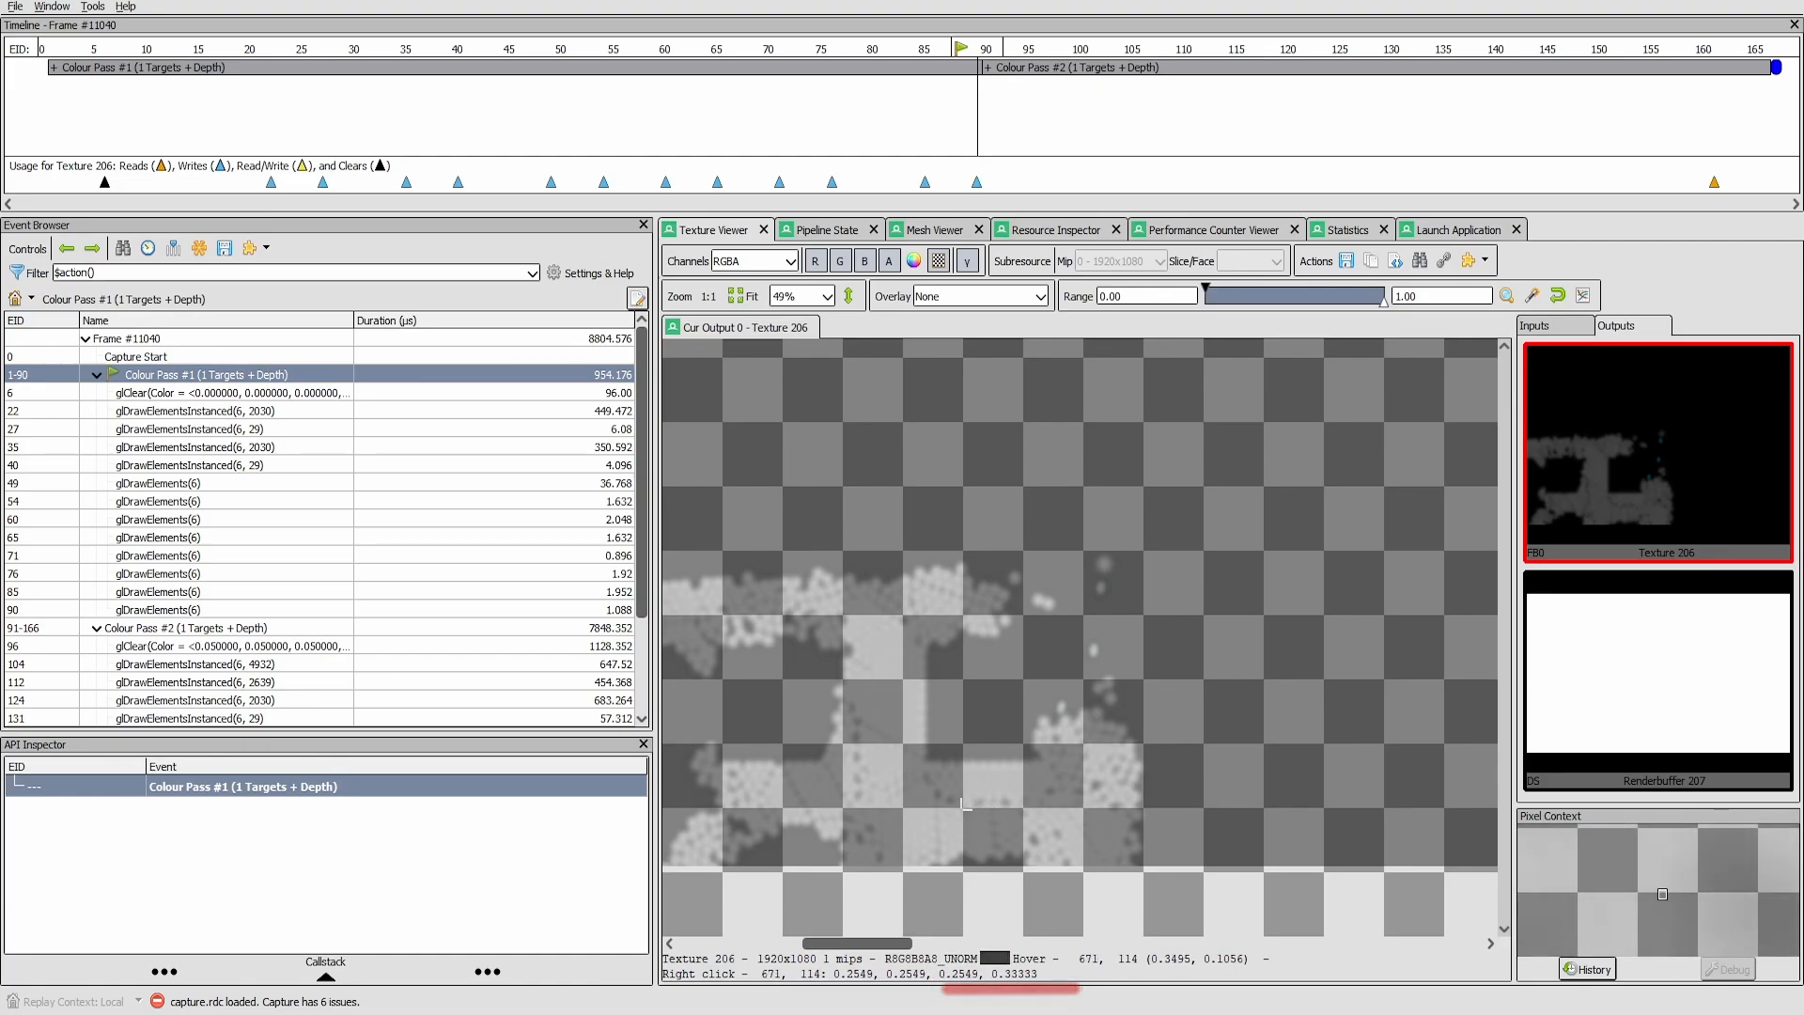
mouse_move(908, 579)
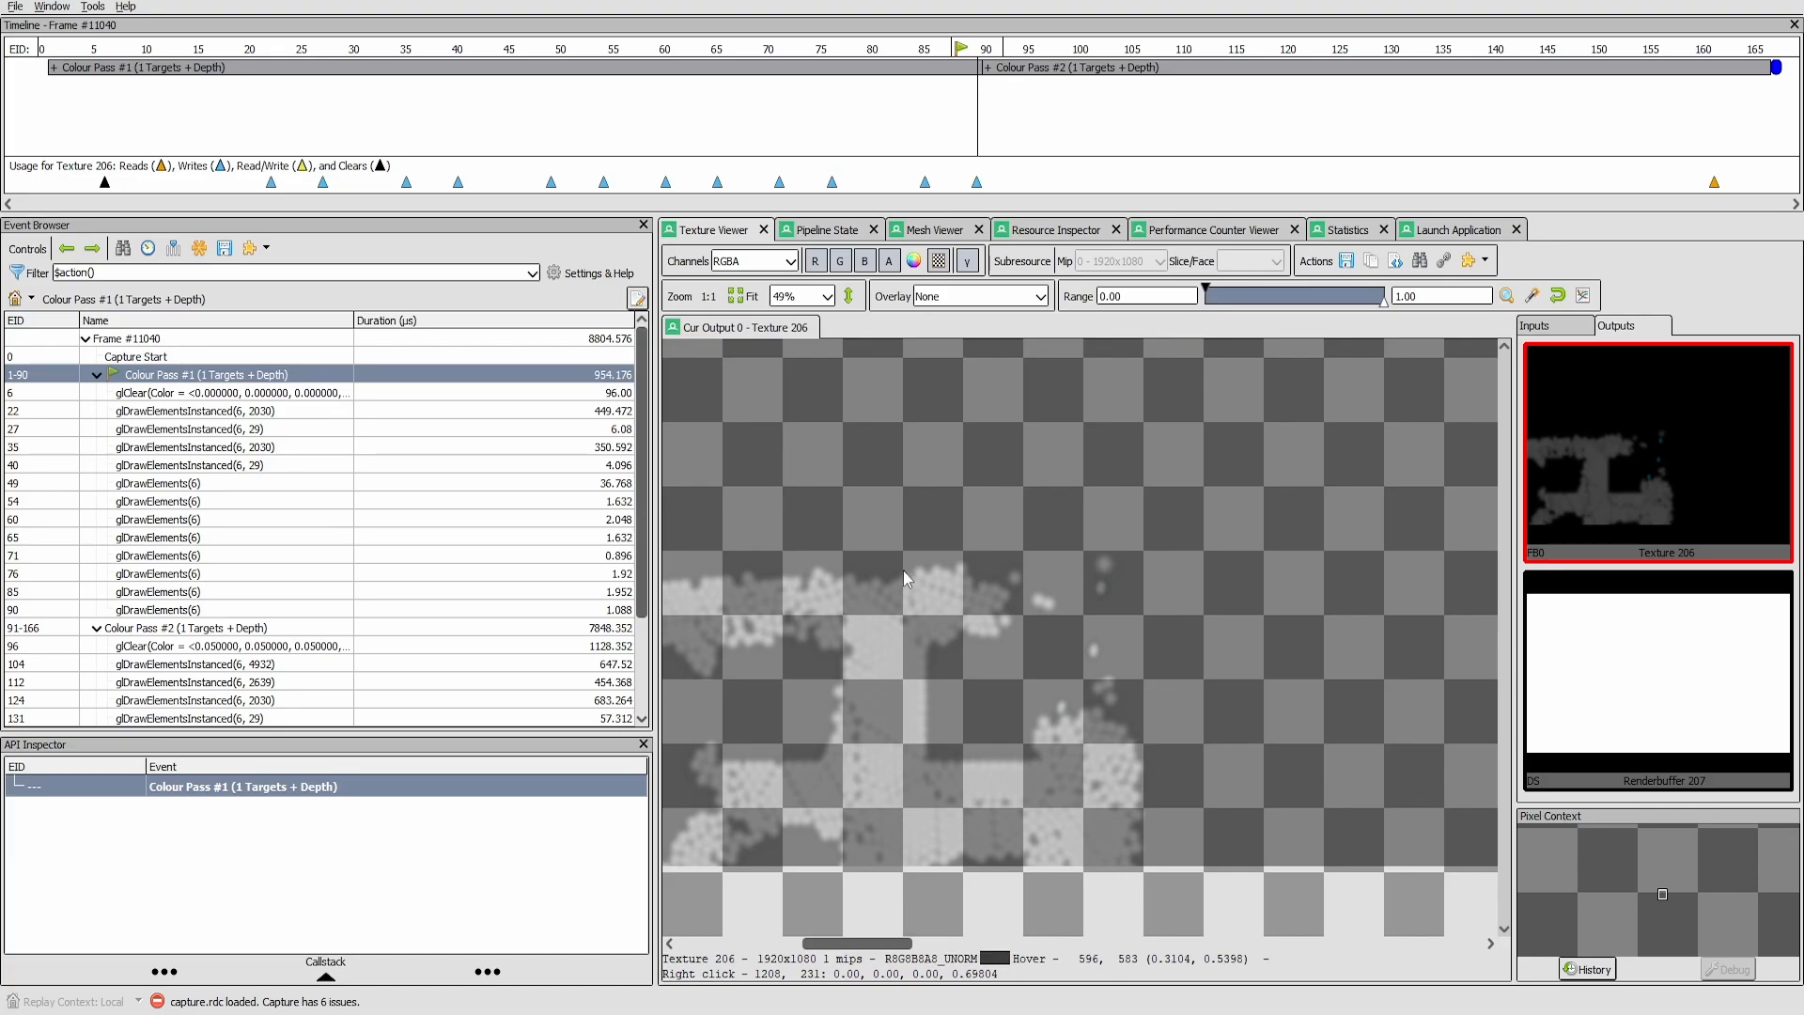
left_click(188, 411)
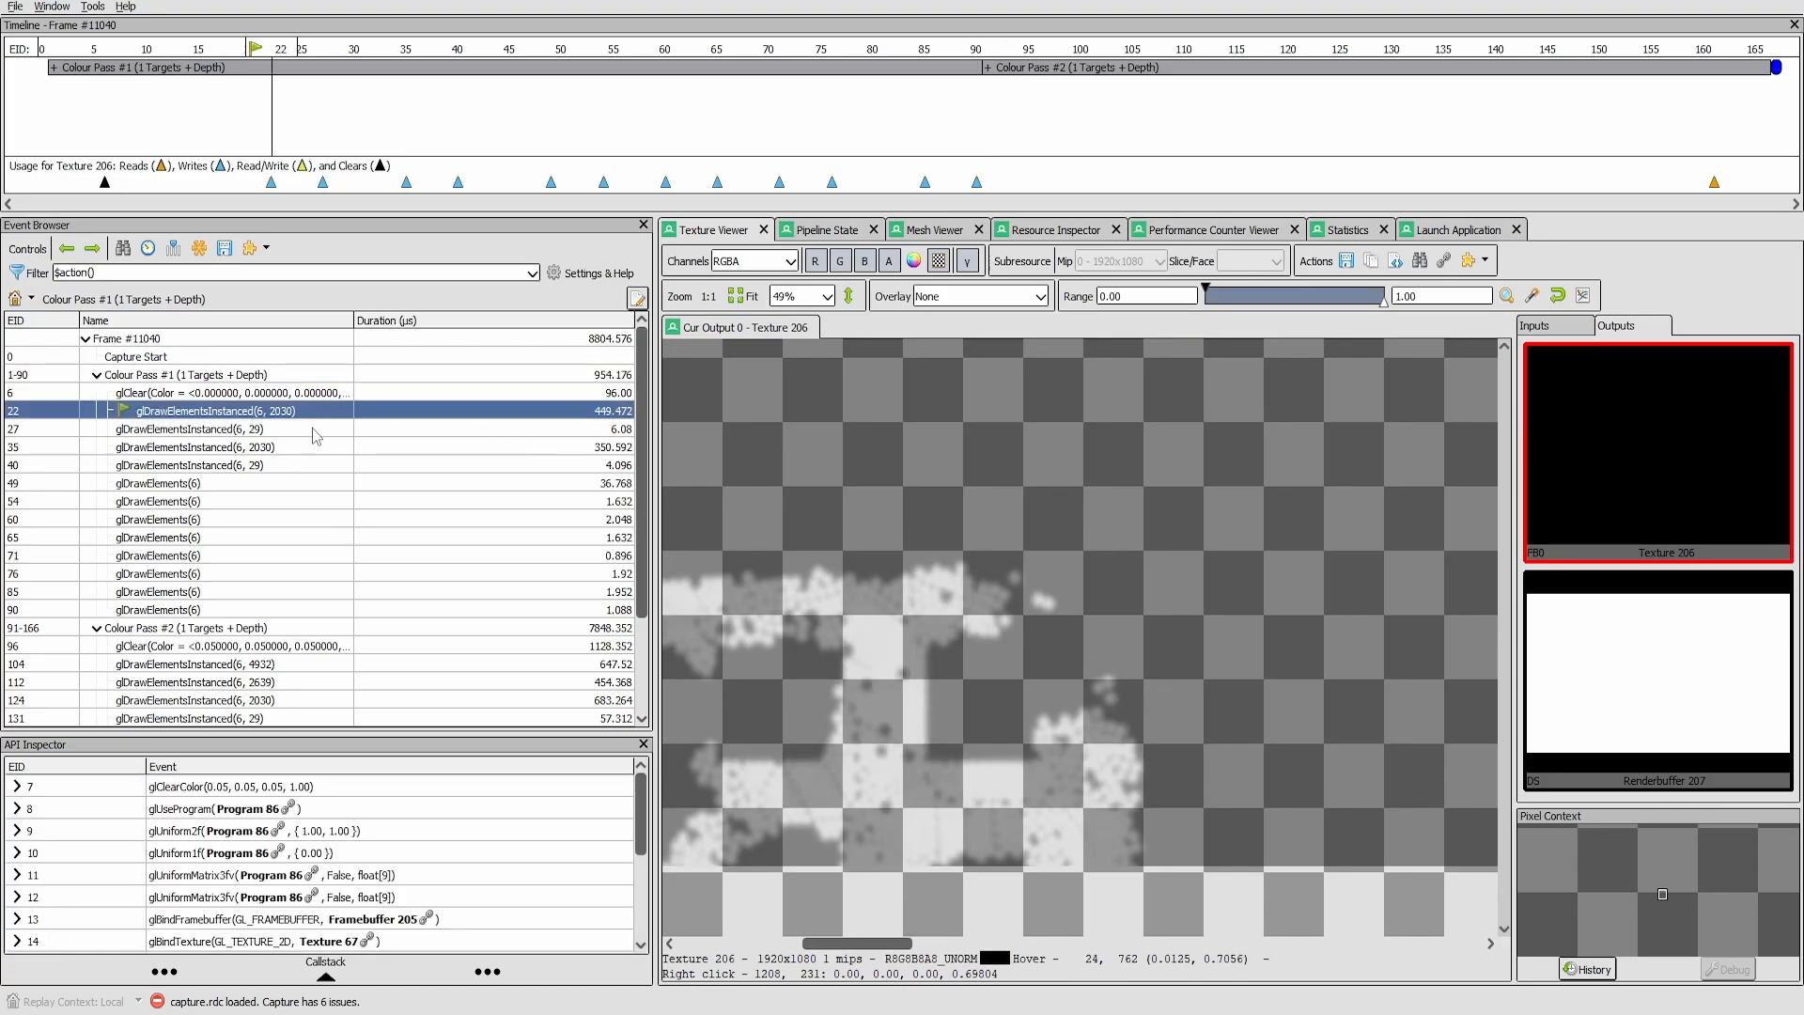
left_click(211, 446)
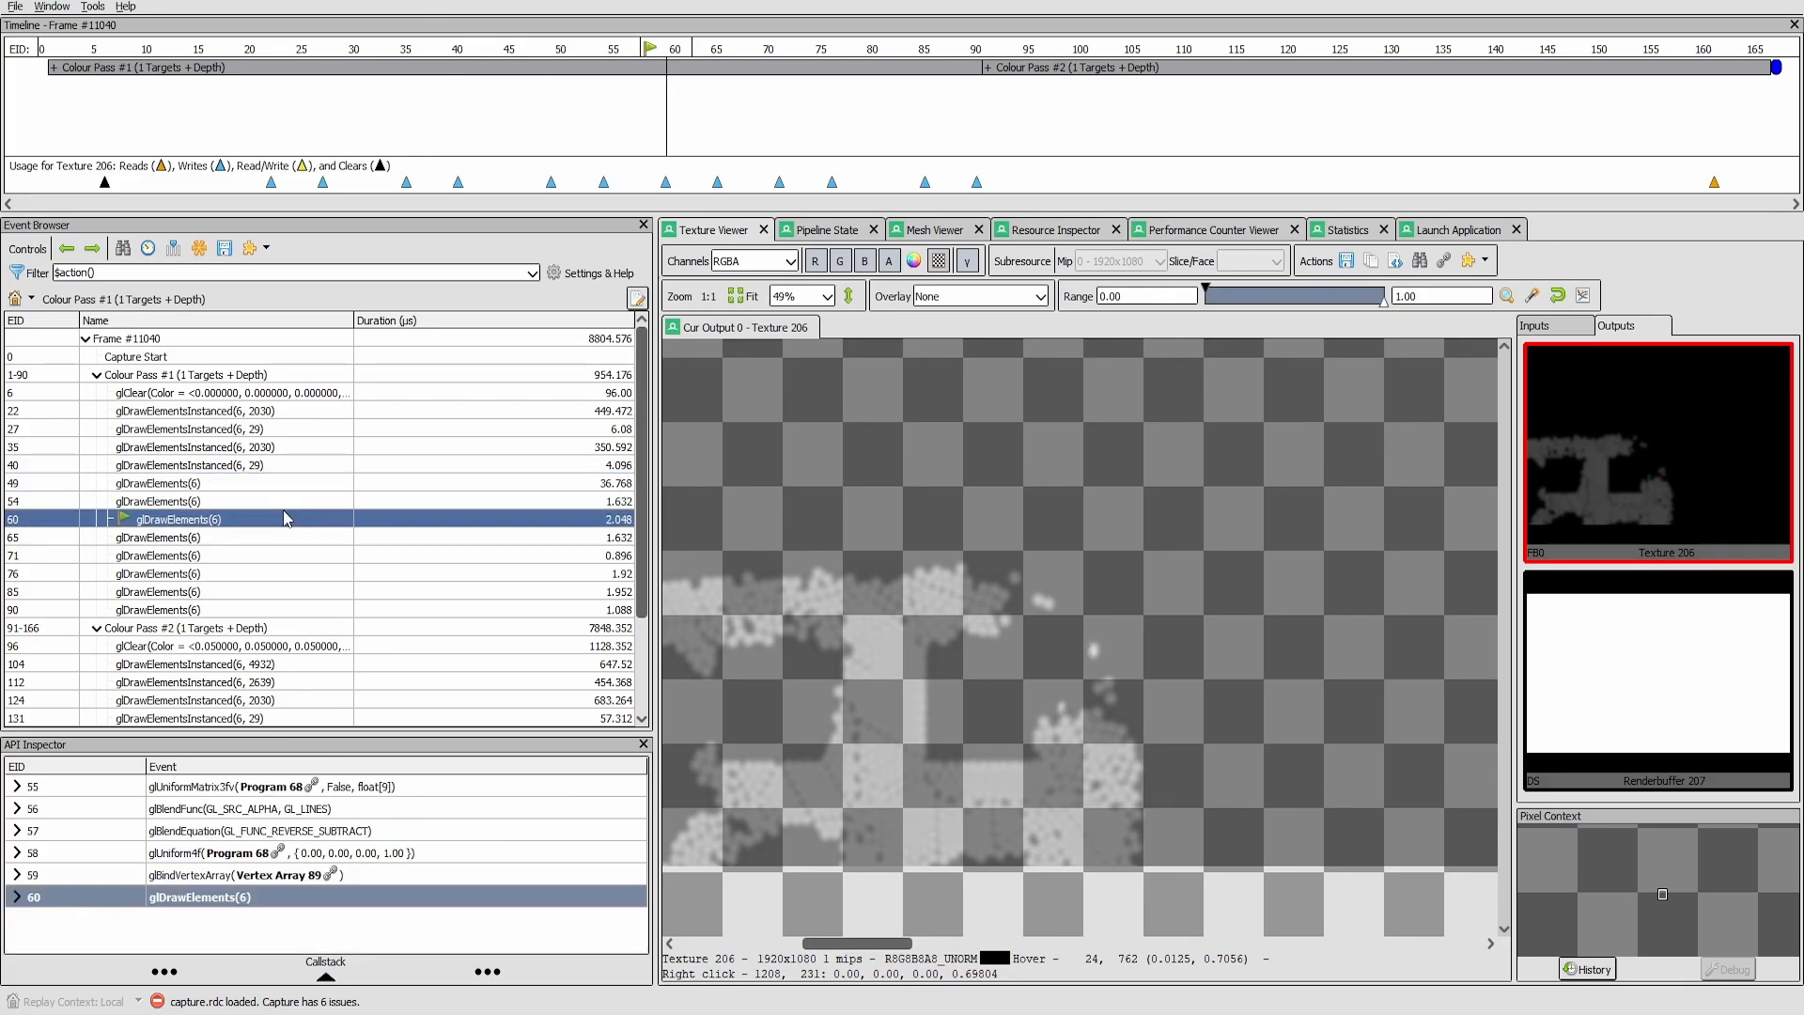
left_click(164, 537)
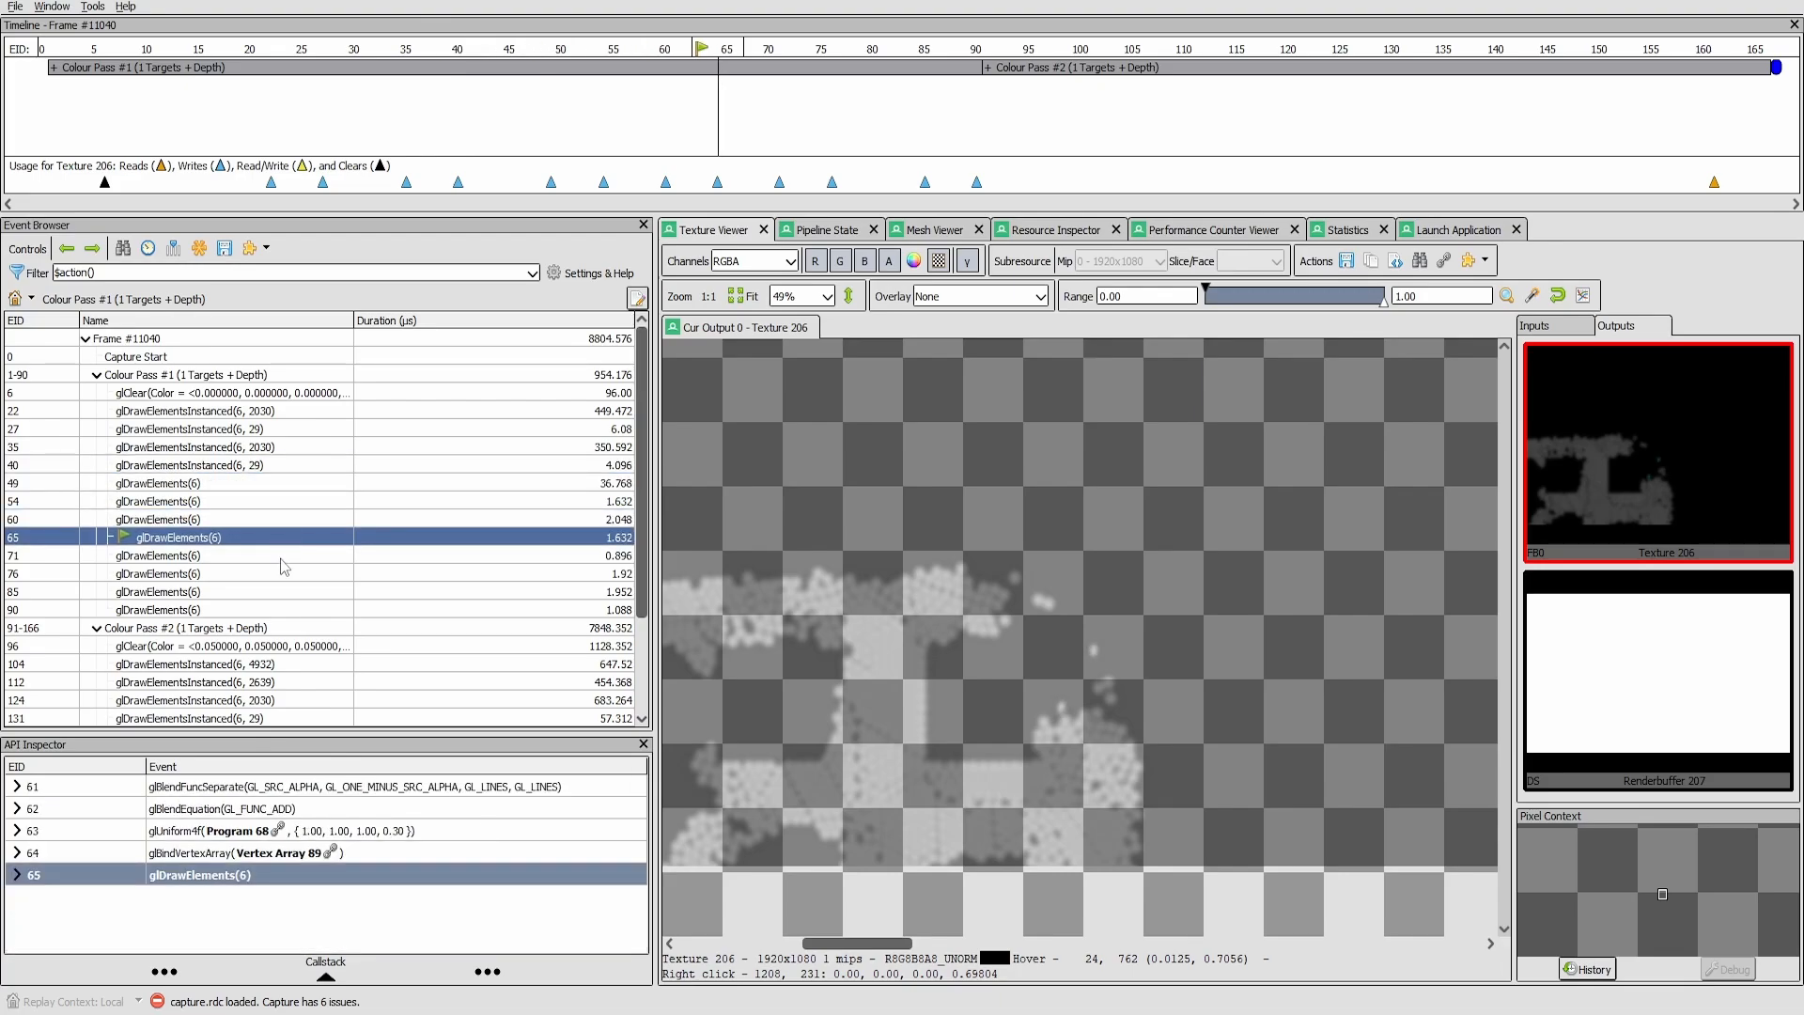
left_click(169, 555)
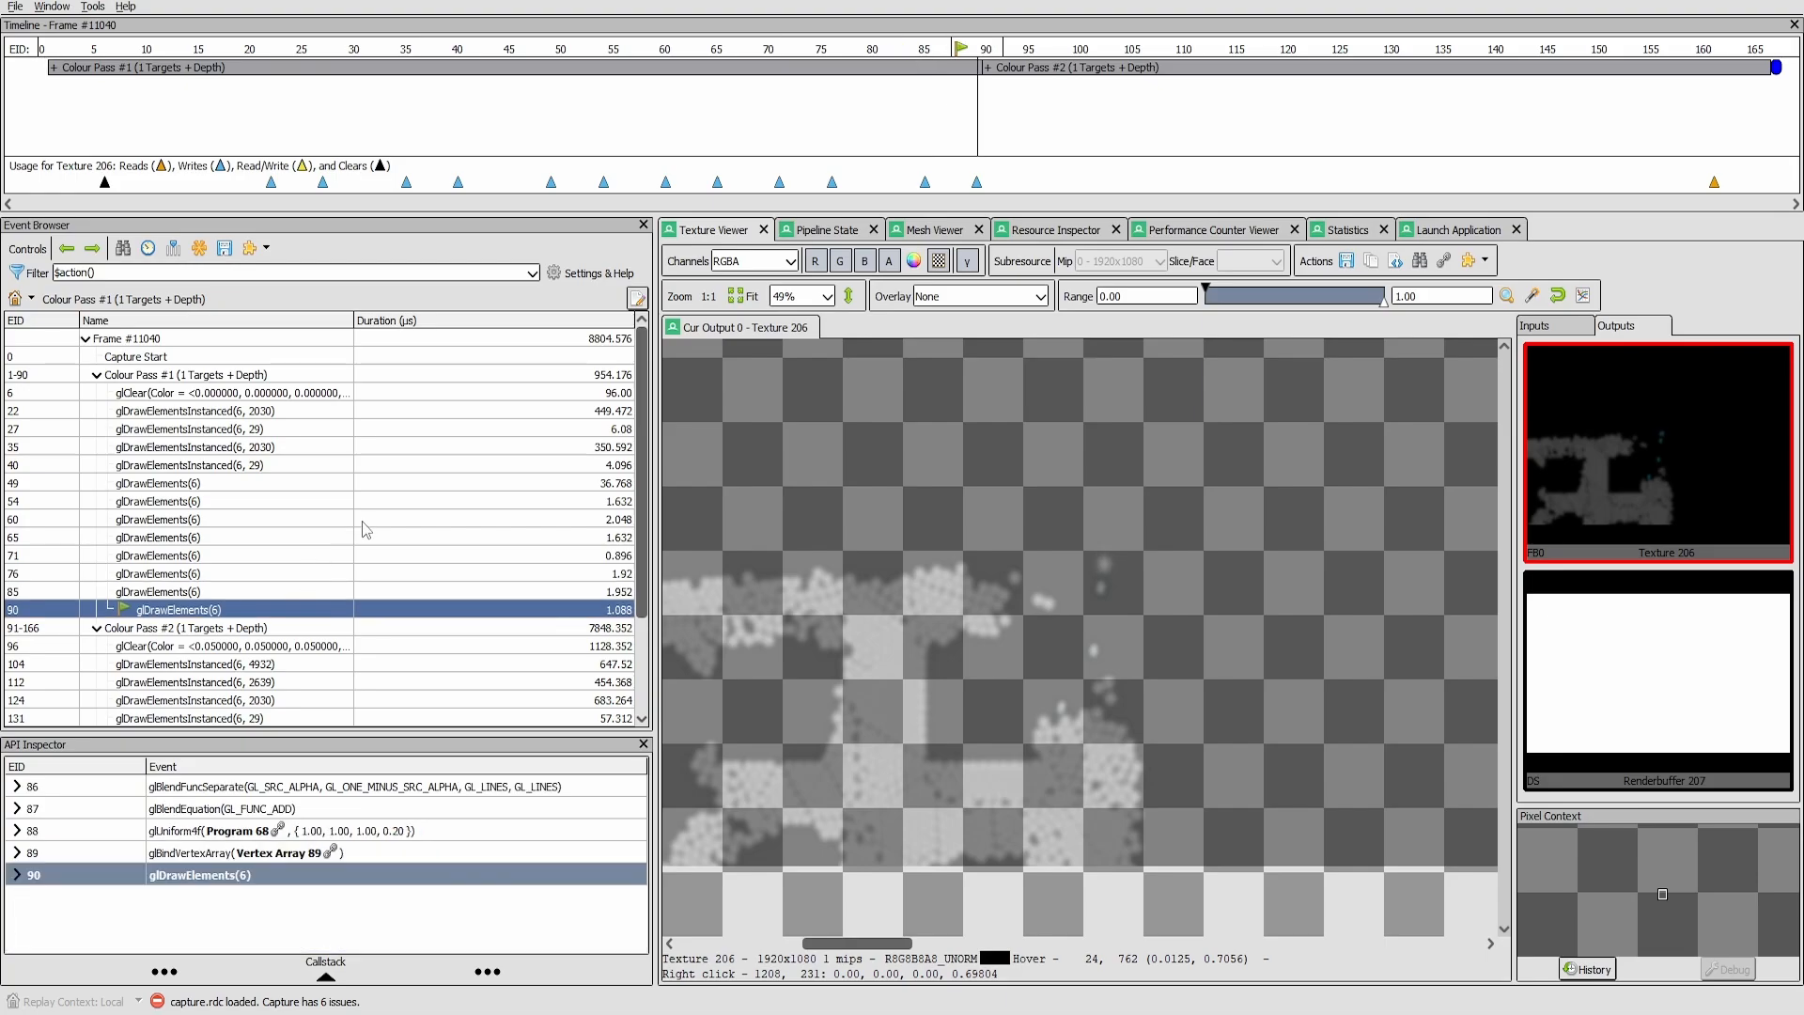
left_click(169, 374)
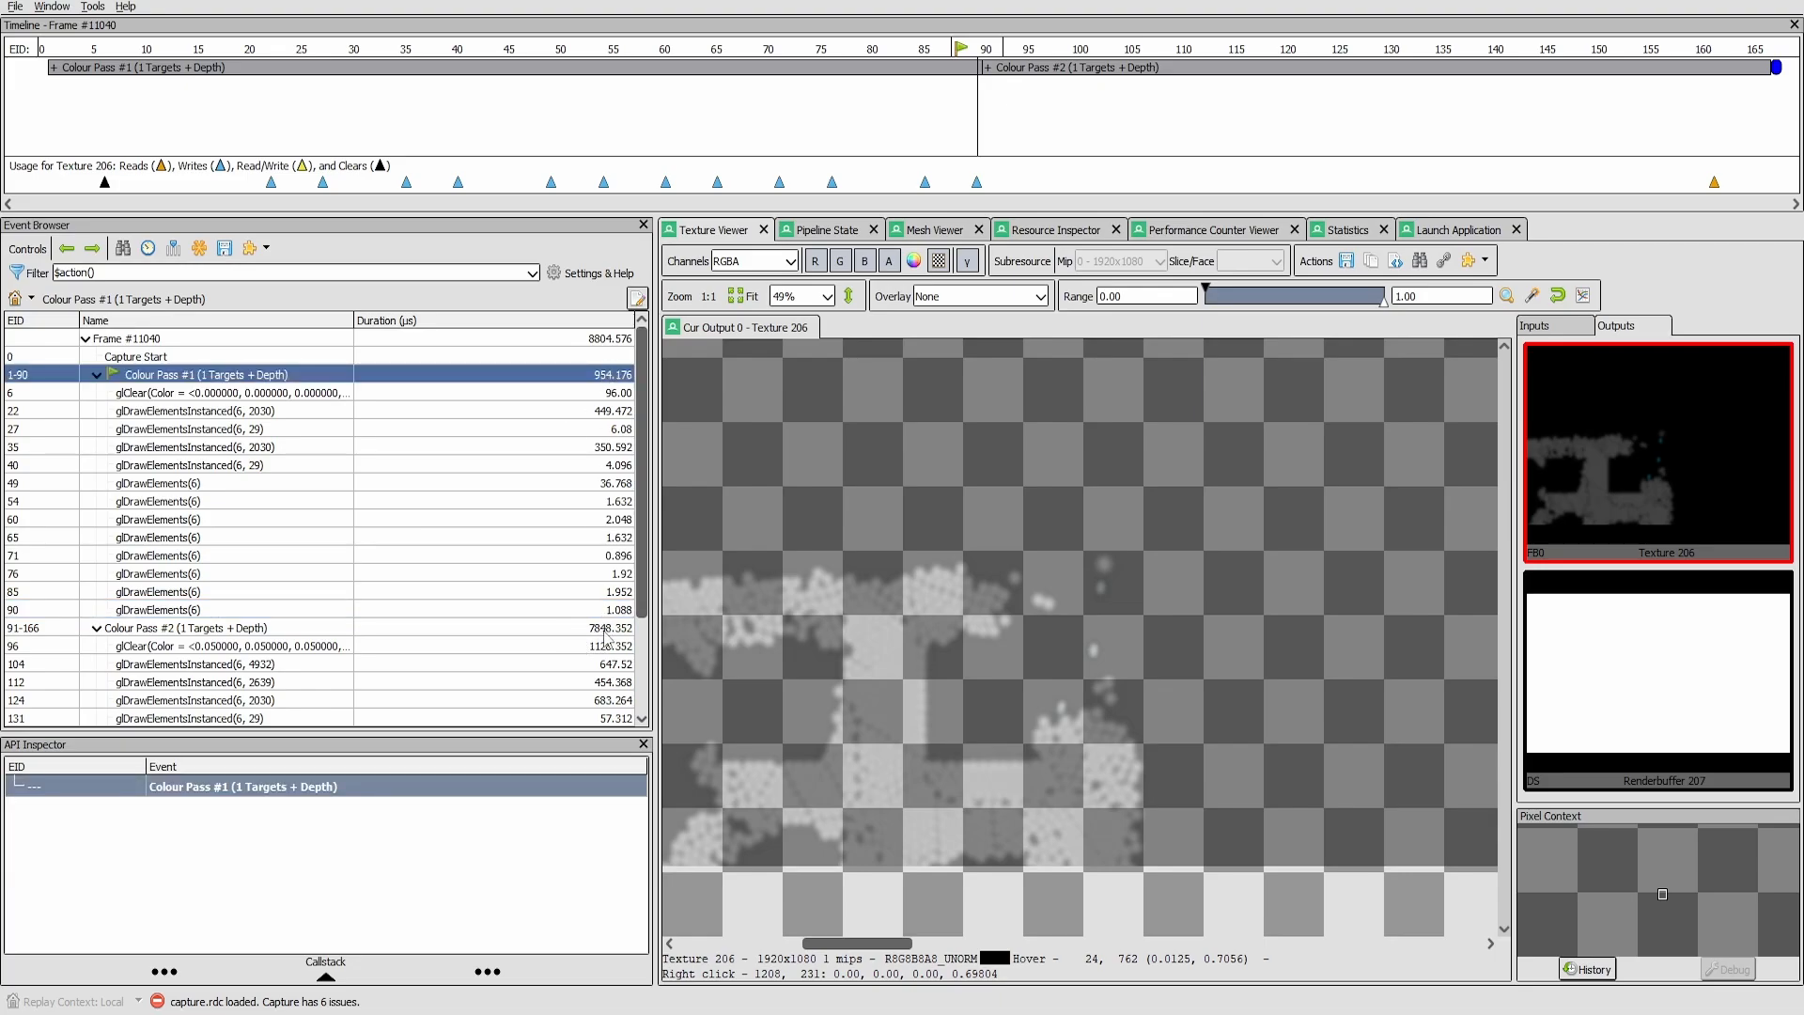
mouse_move(512, 636)
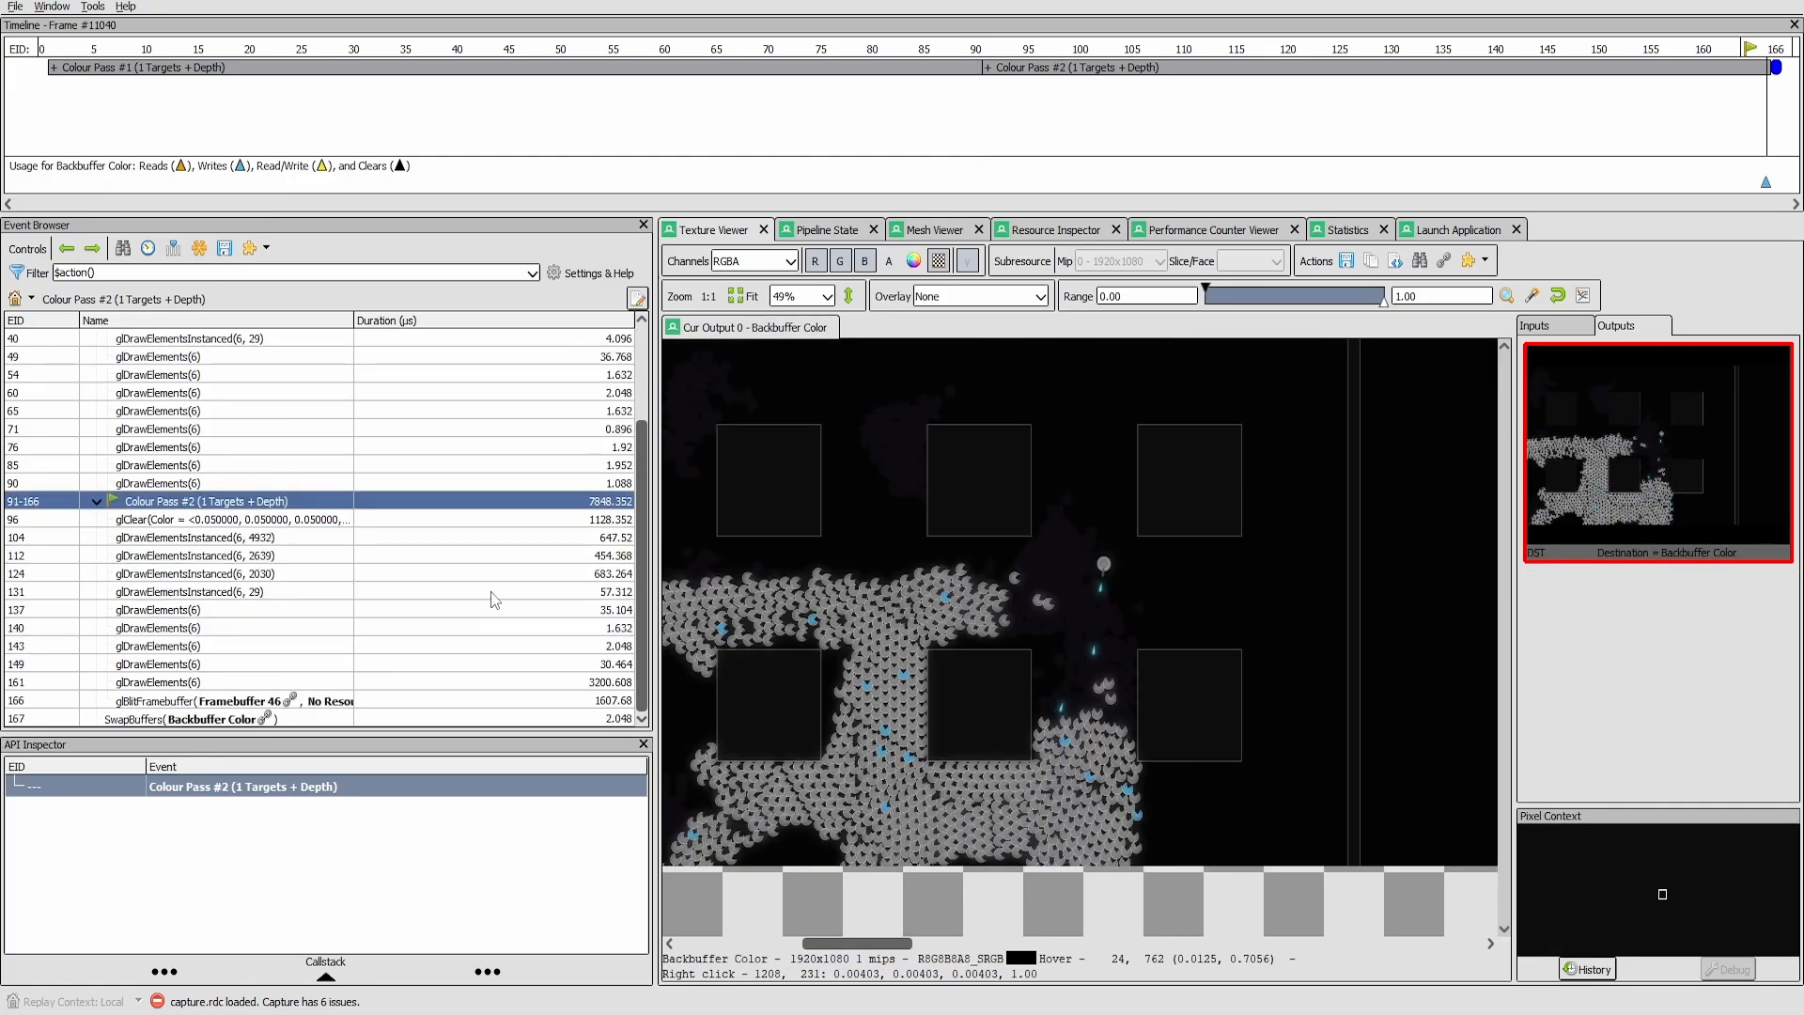
mouse_move(428, 517)
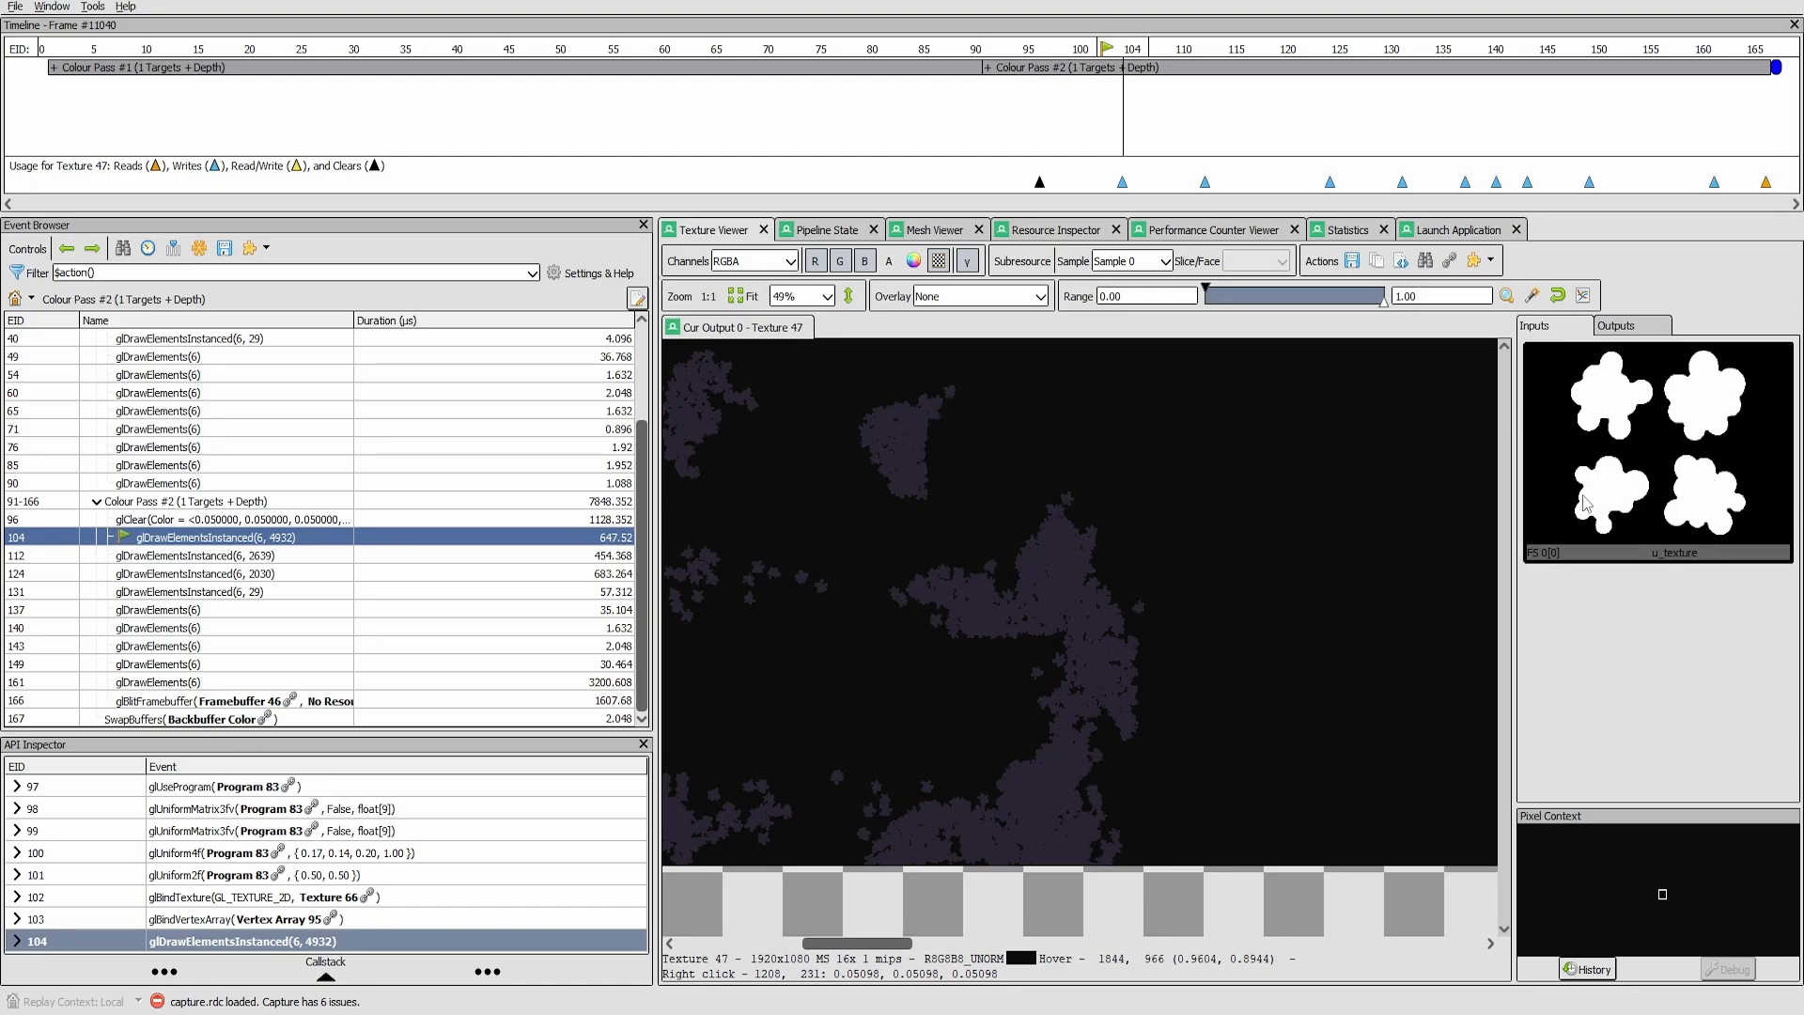
mouse_move(317, 537)
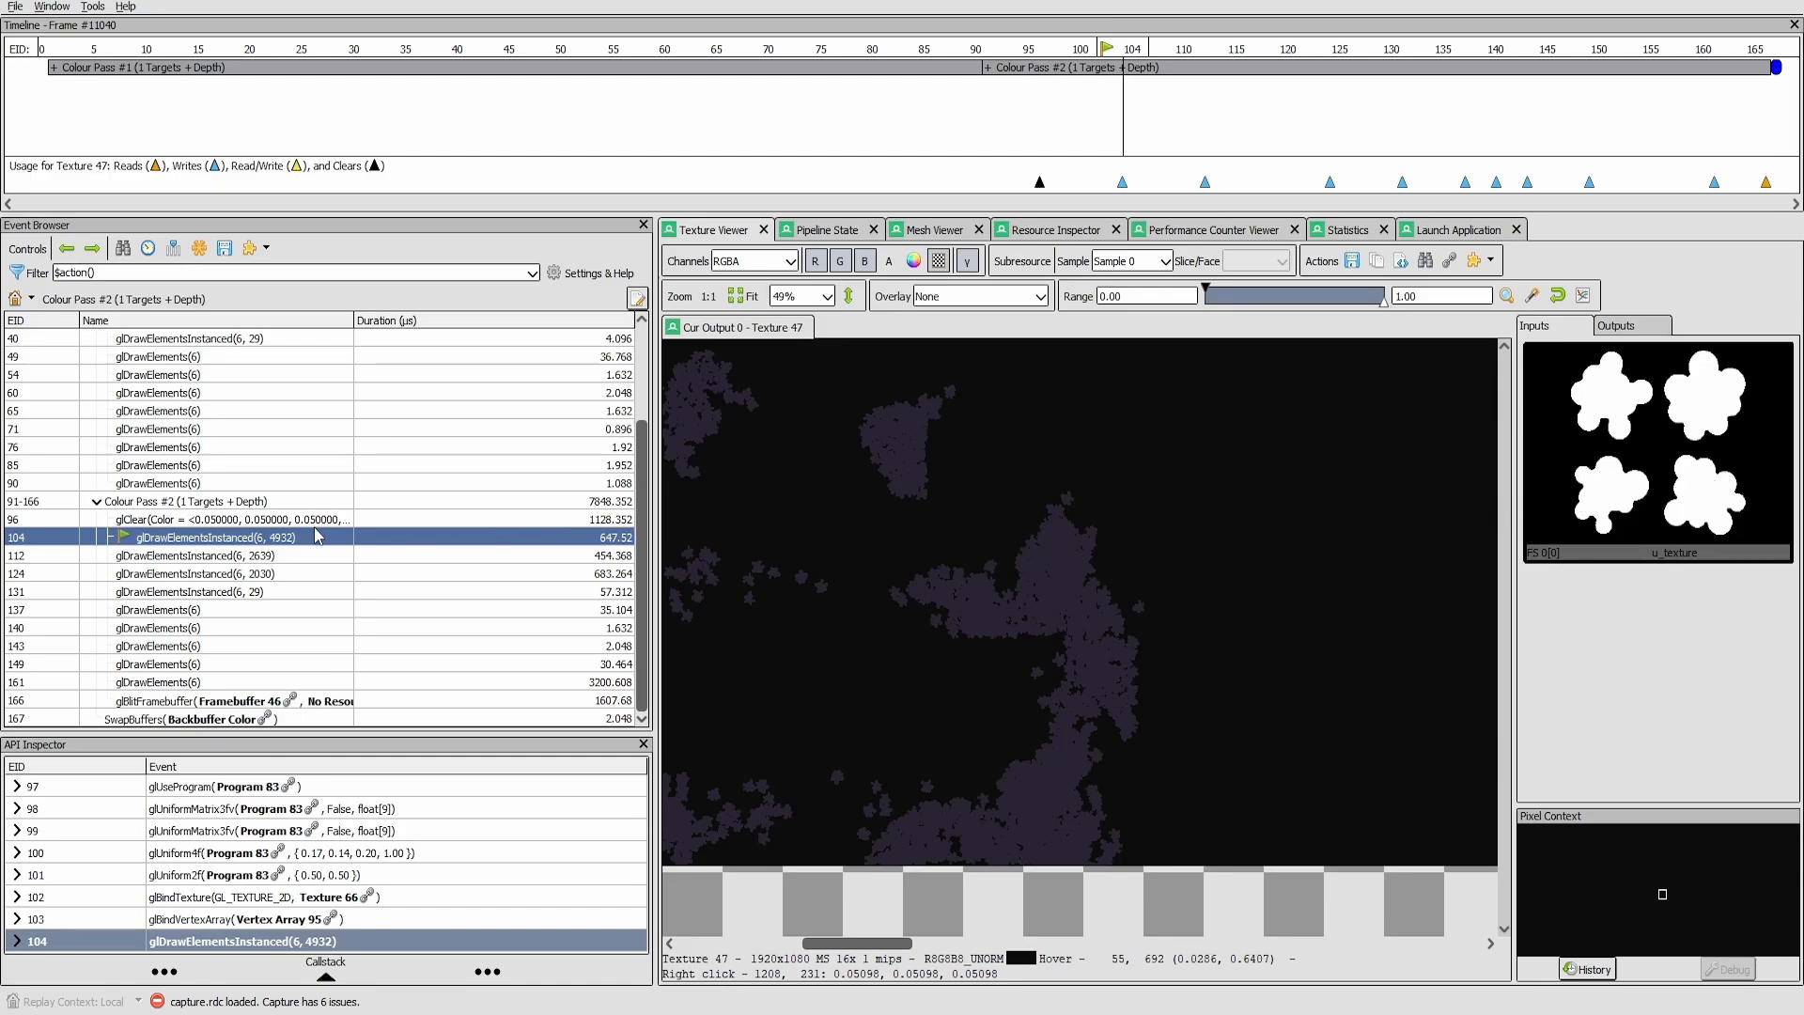
Step: Inspect the second pass's instanced draws at events 112, 124 and the sprite draw 131
left_click(188, 555)
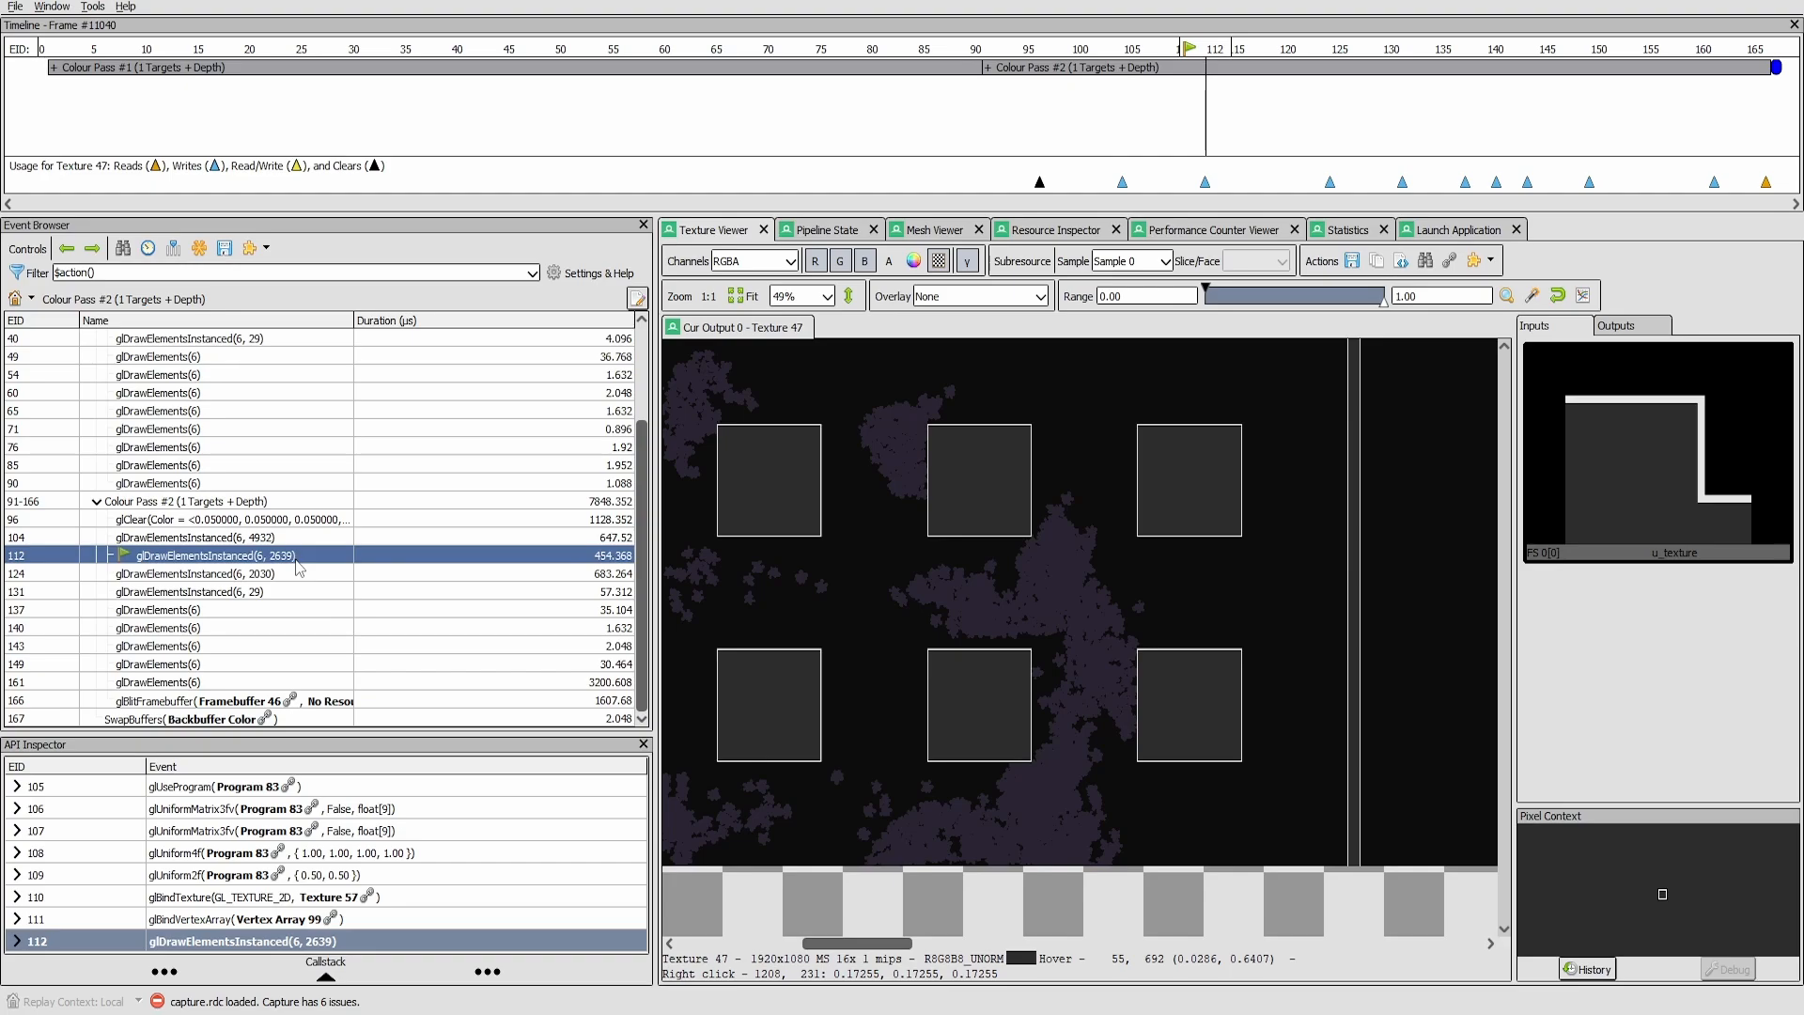
mouse_move(315, 566)
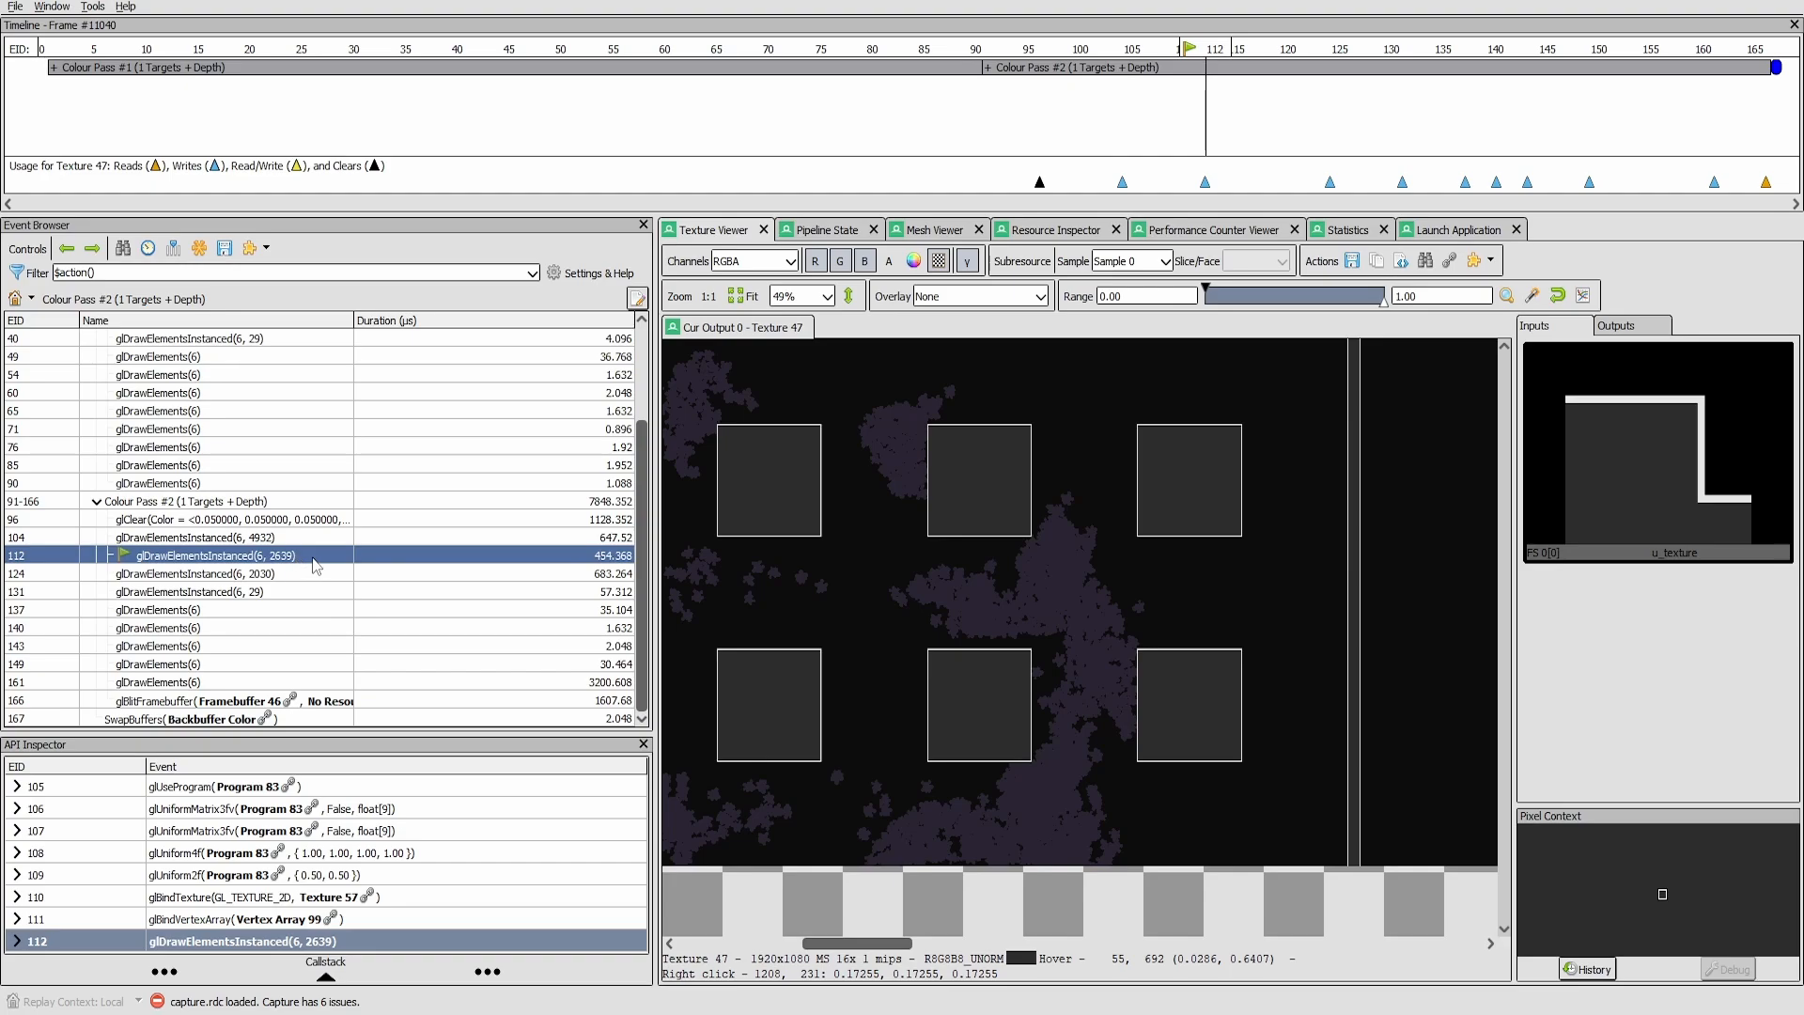
mouse_move(308, 581)
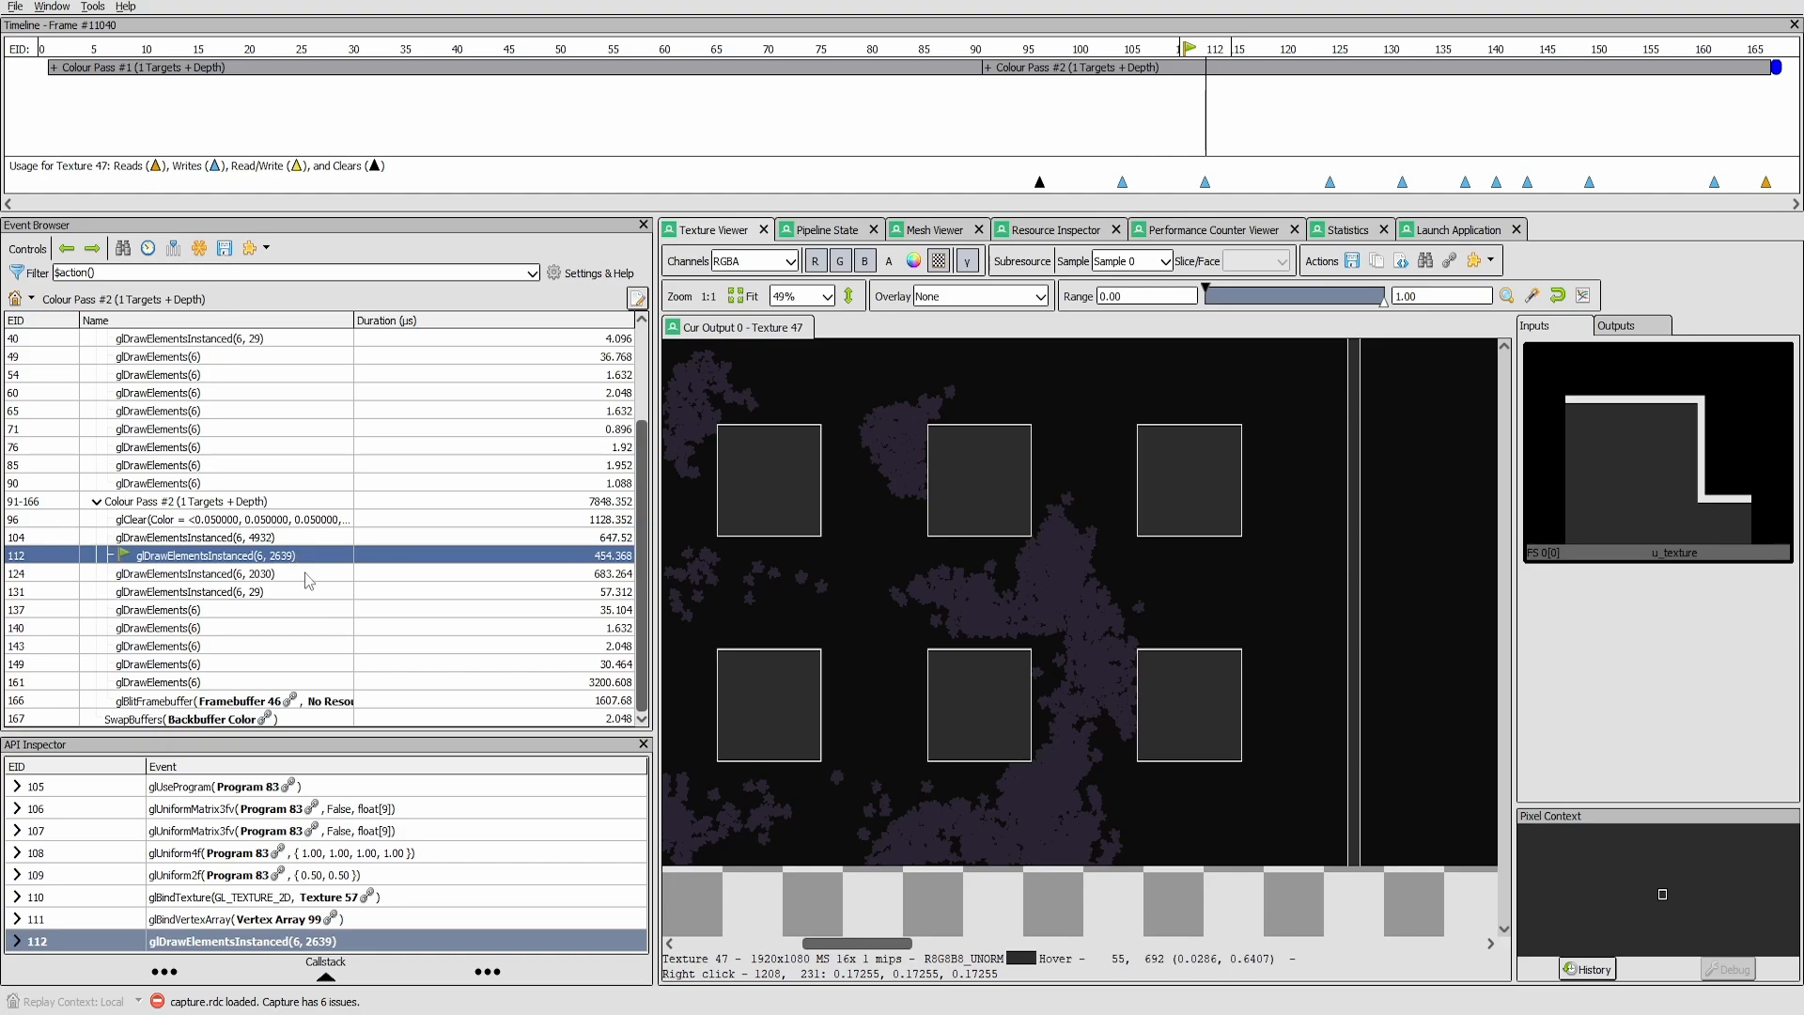
left_click(208, 573)
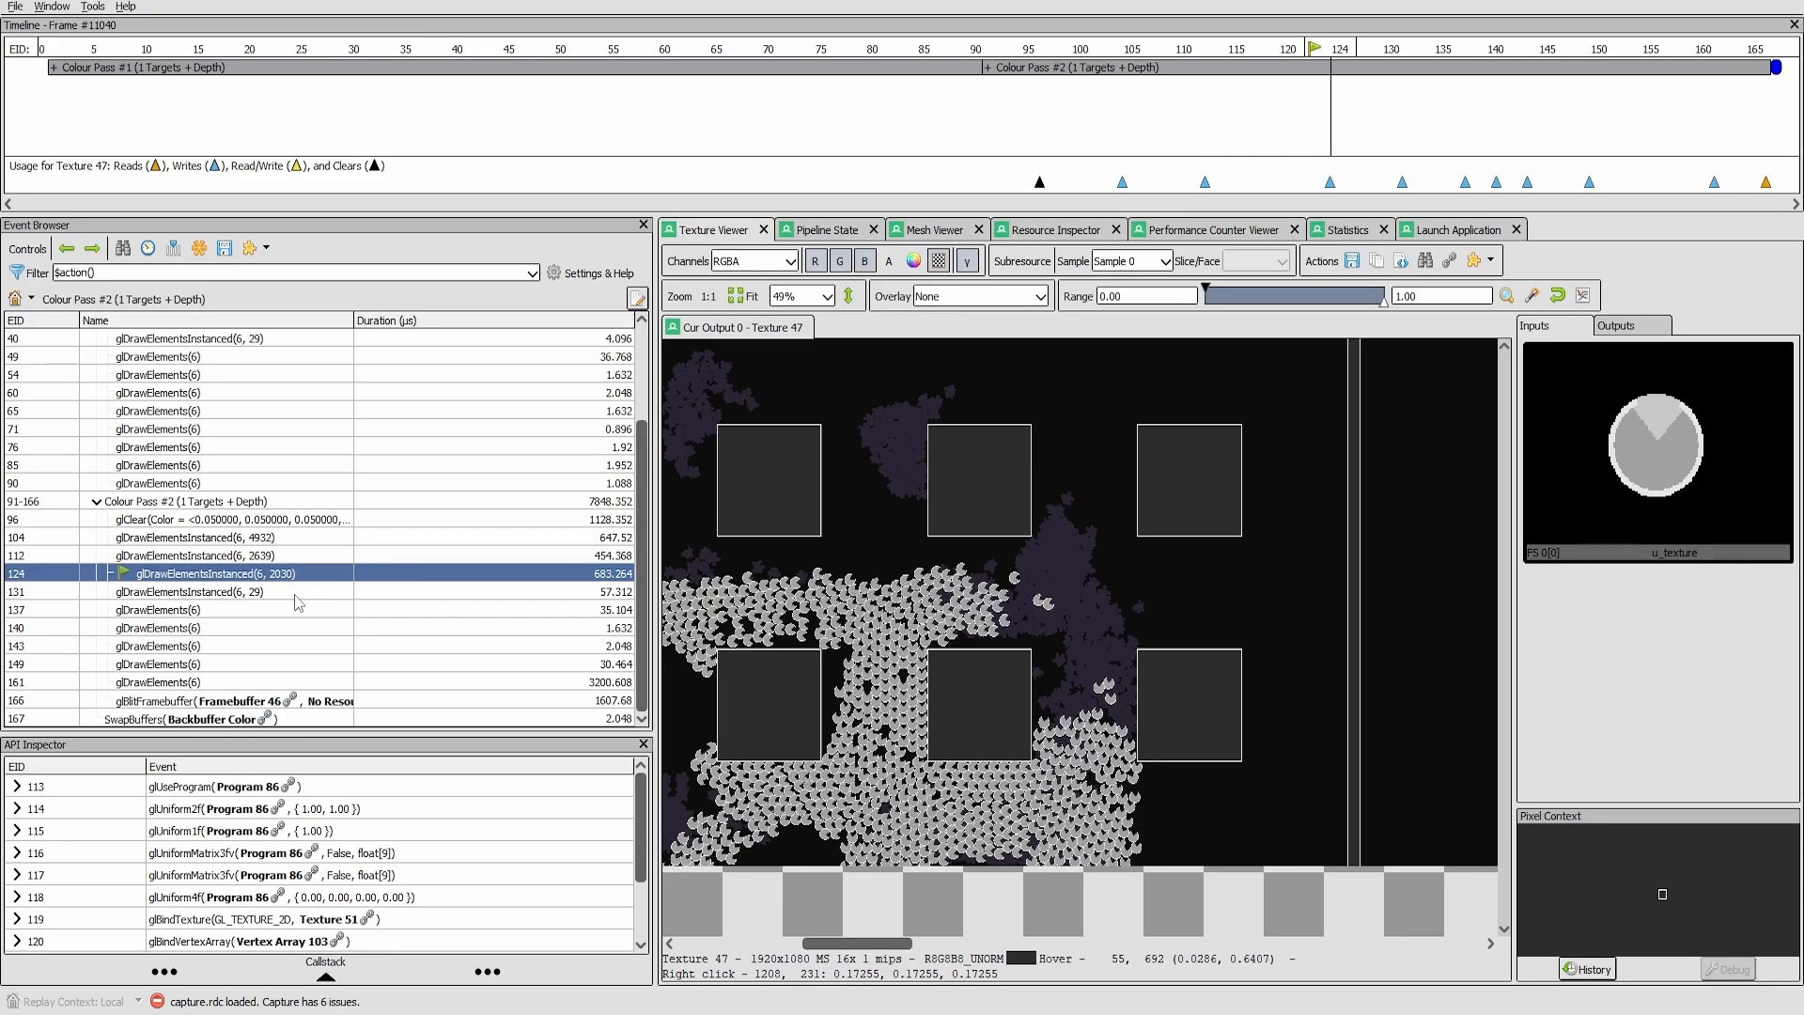
left_click(197, 591)
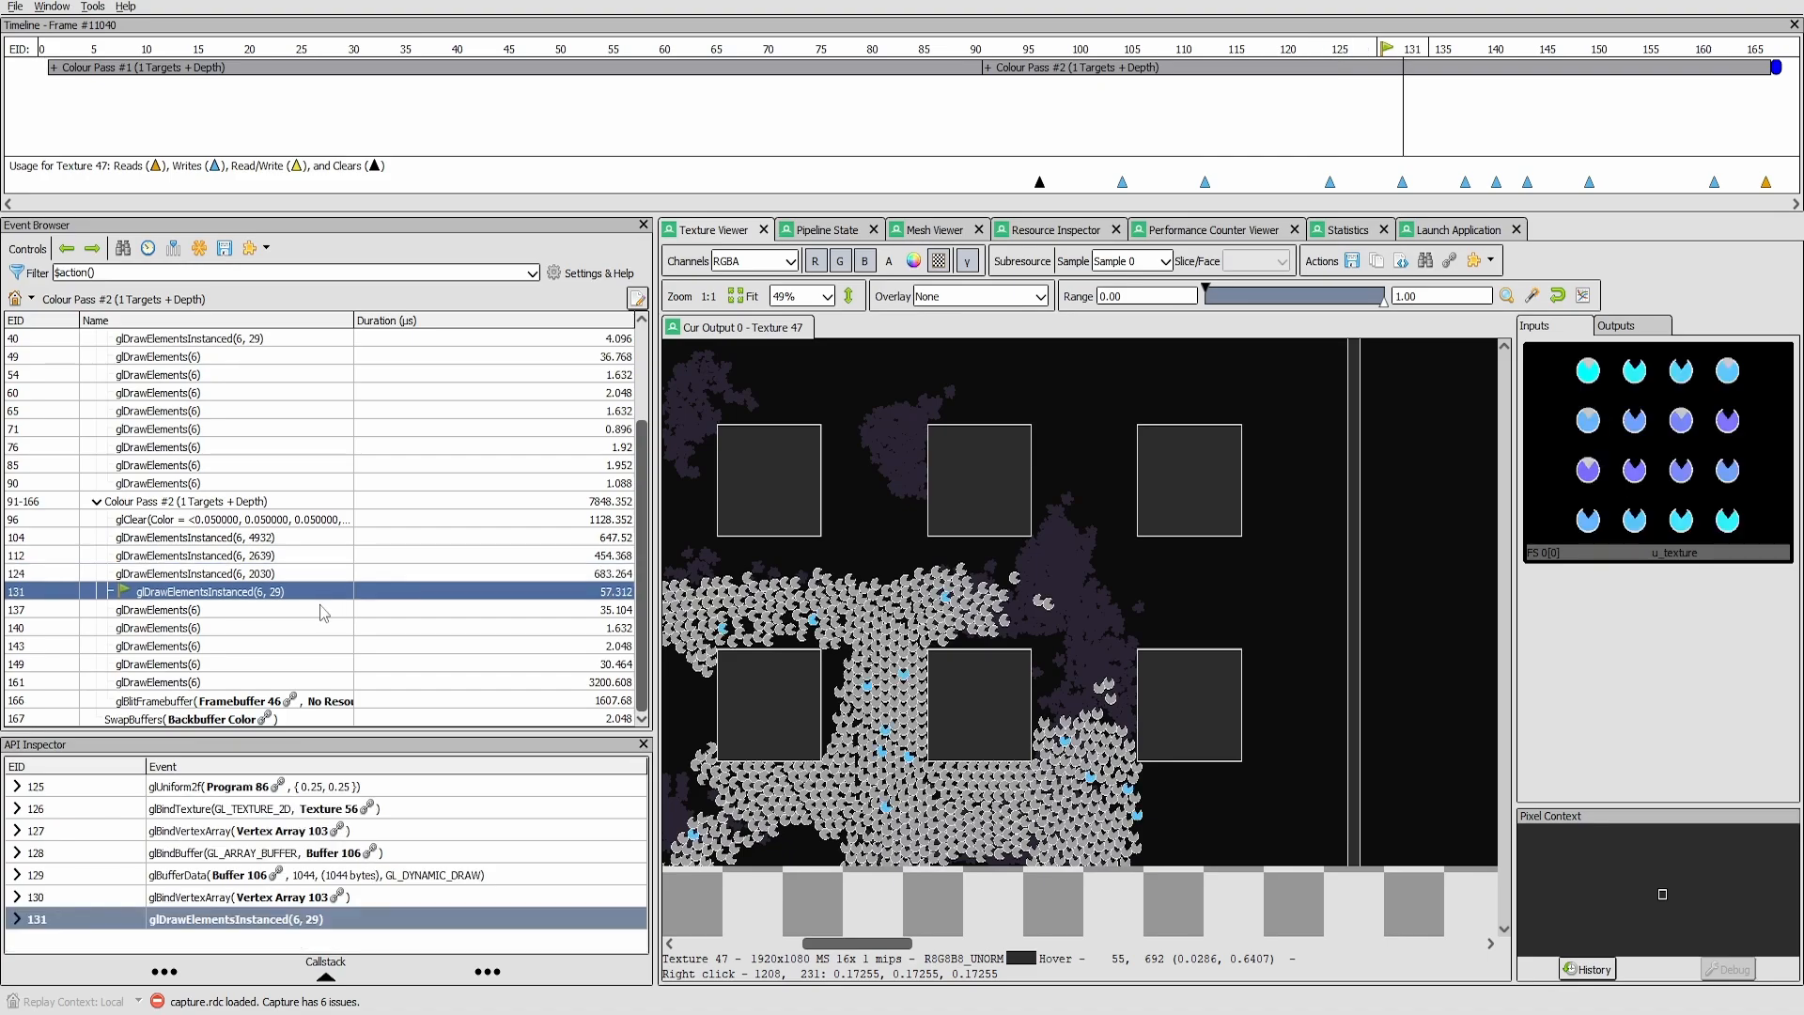
Step: Inspect the glow draw at event 137, the draw at 143 and the lightmap draw at 161
left_click(169, 609)
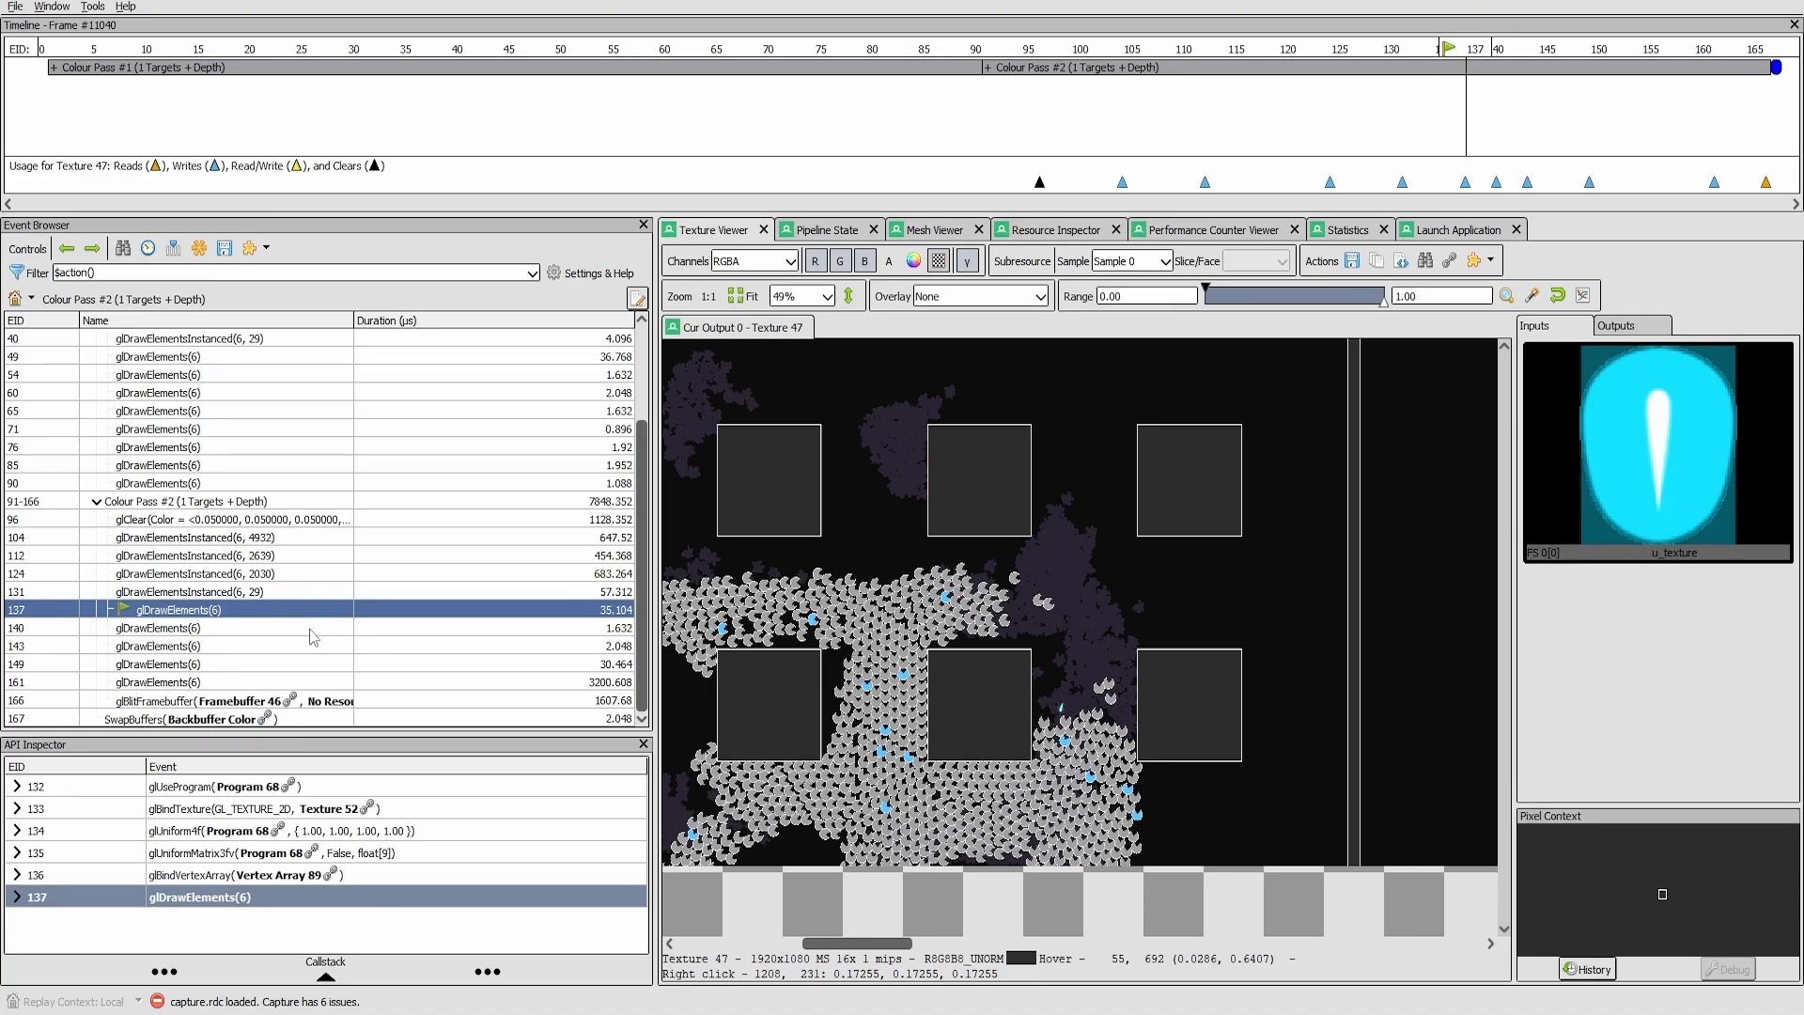
left_click(188, 645)
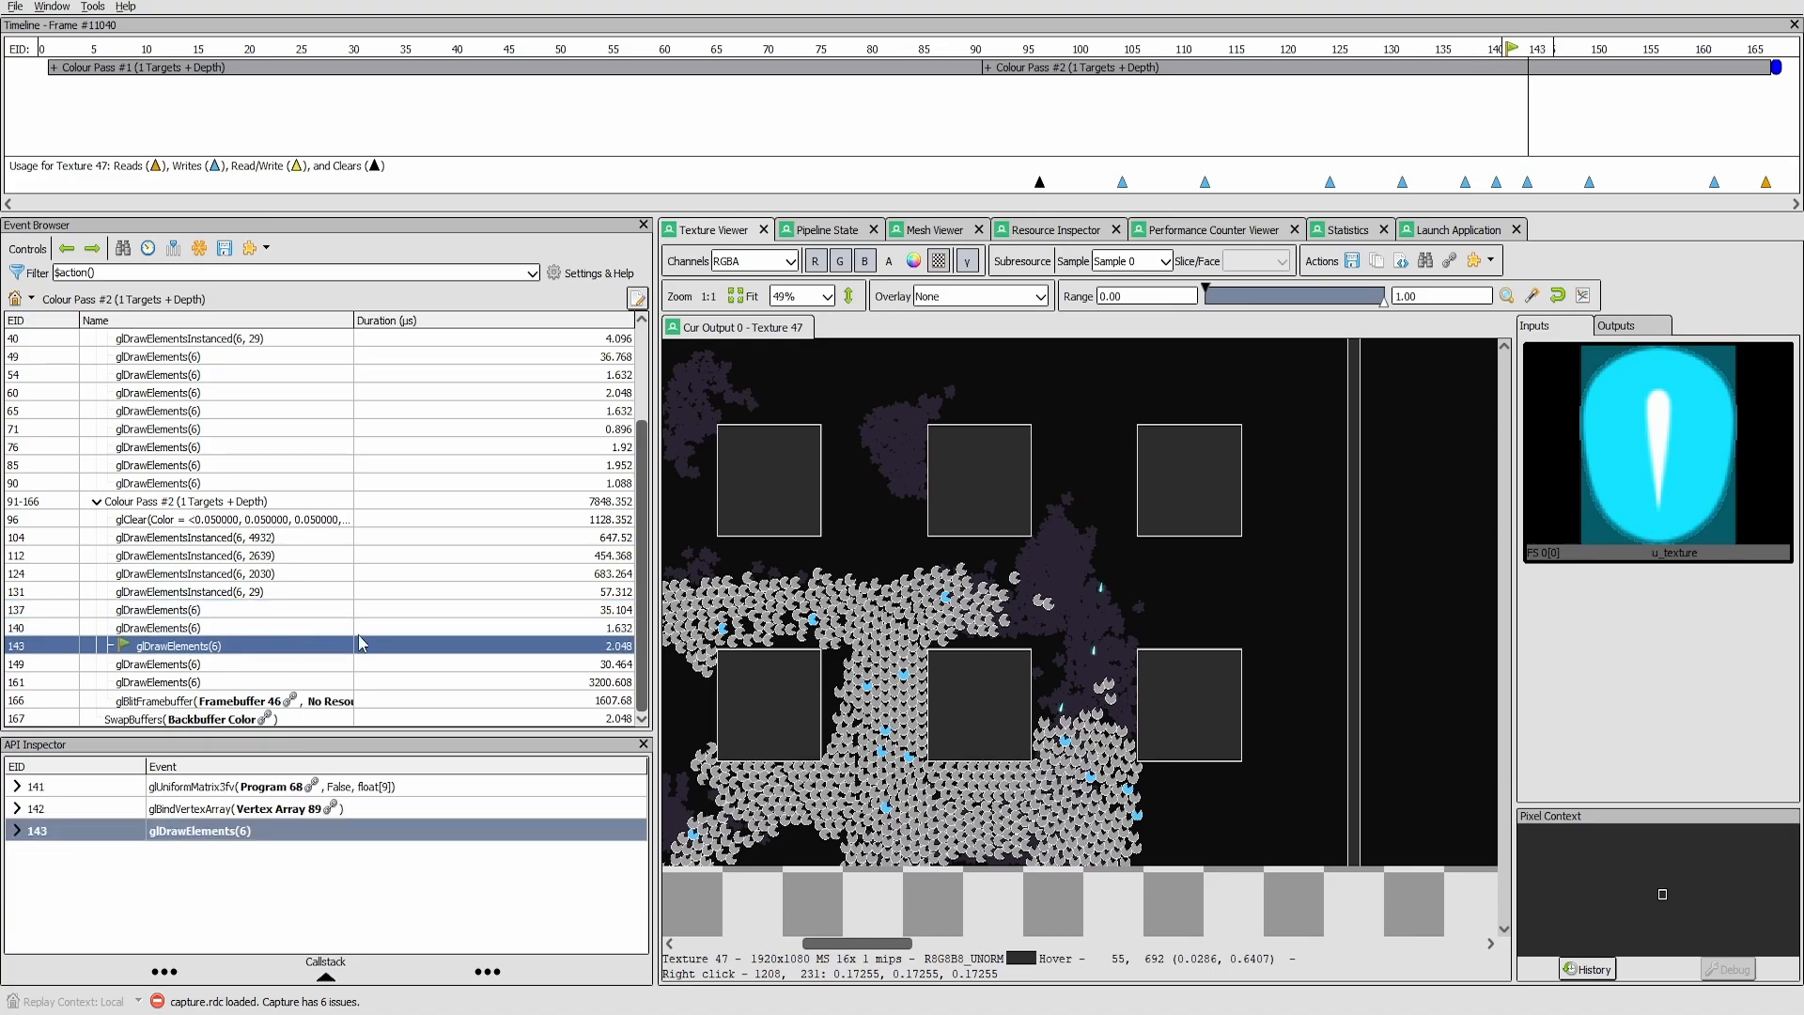
mouse_move(571, 627)
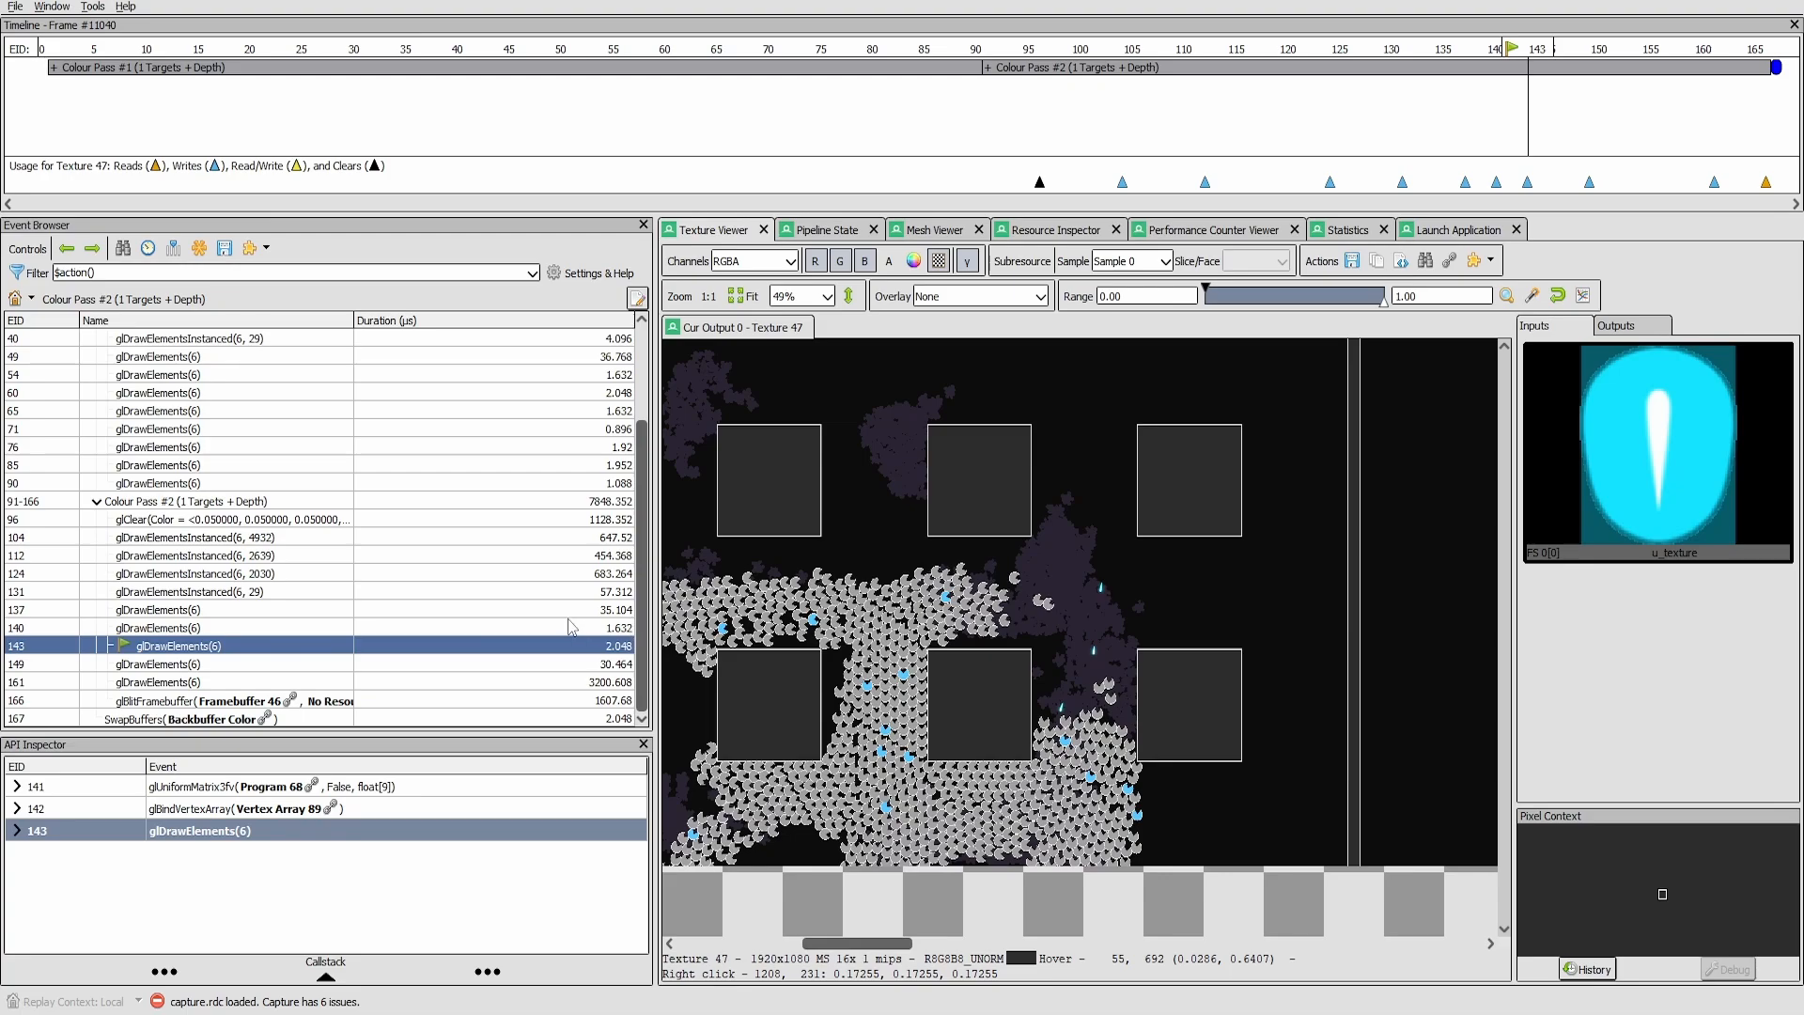
mouse_move(606, 629)
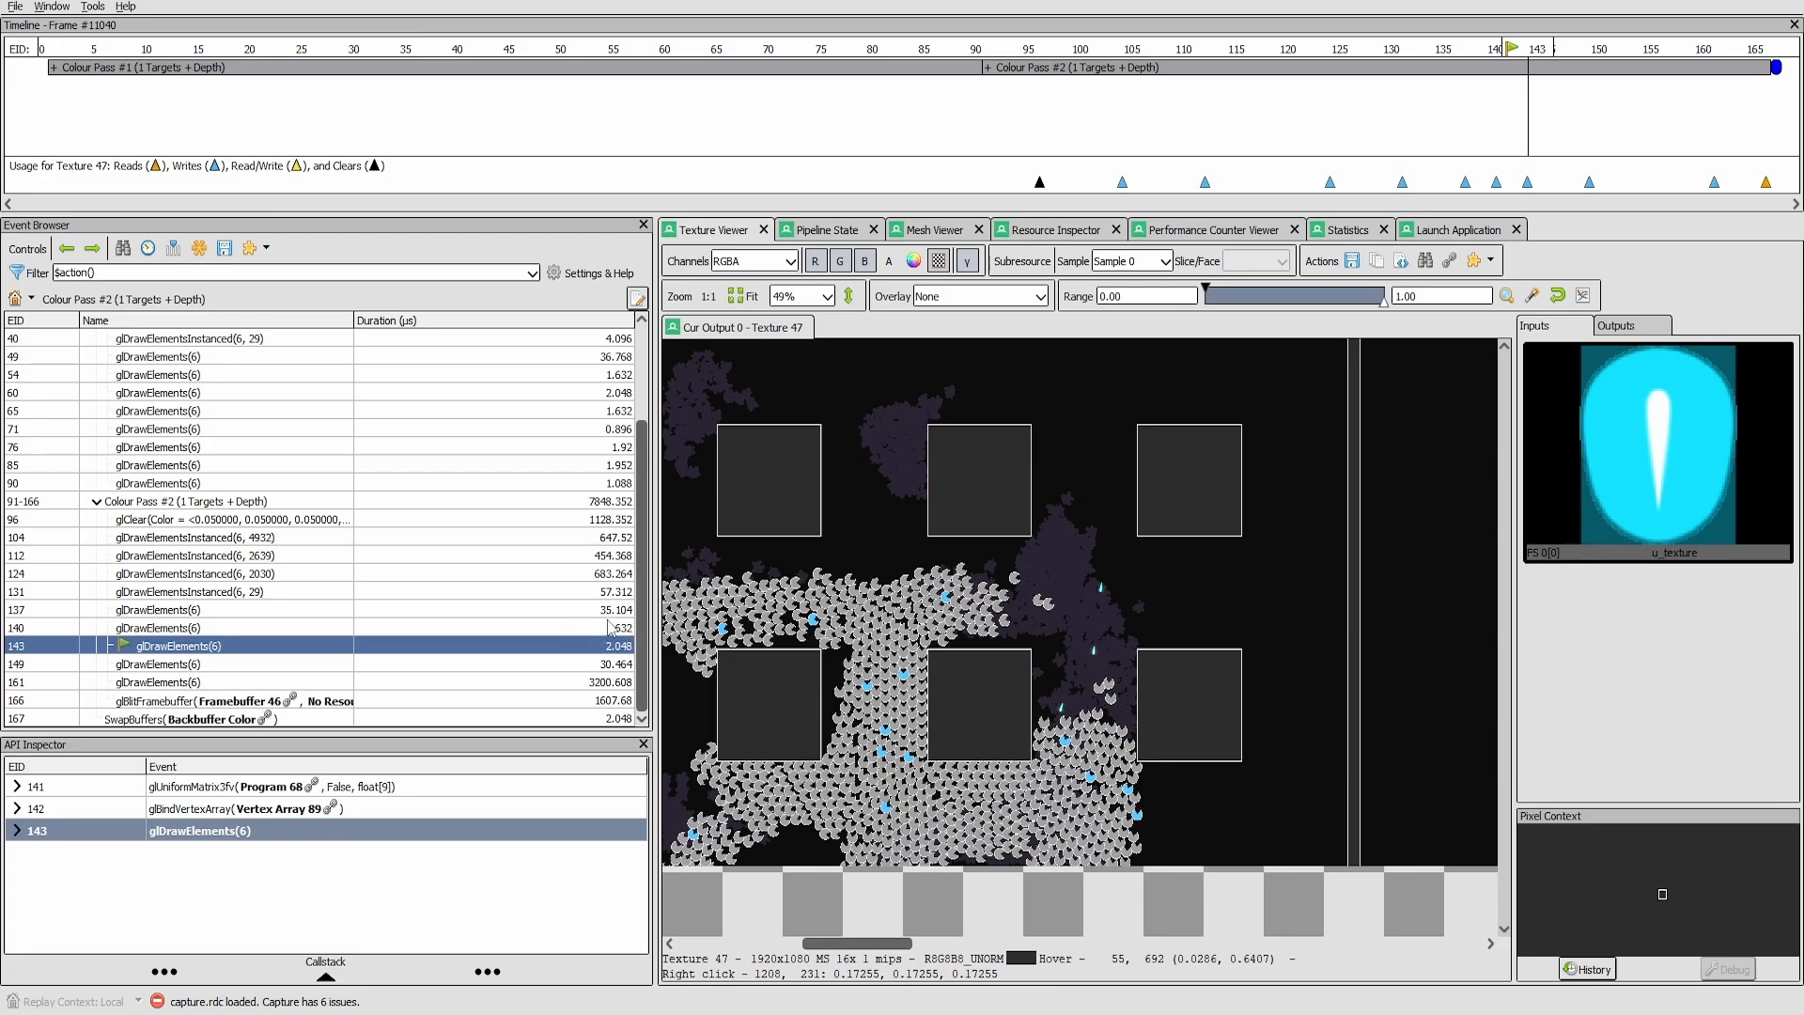
mouse_move(598, 655)
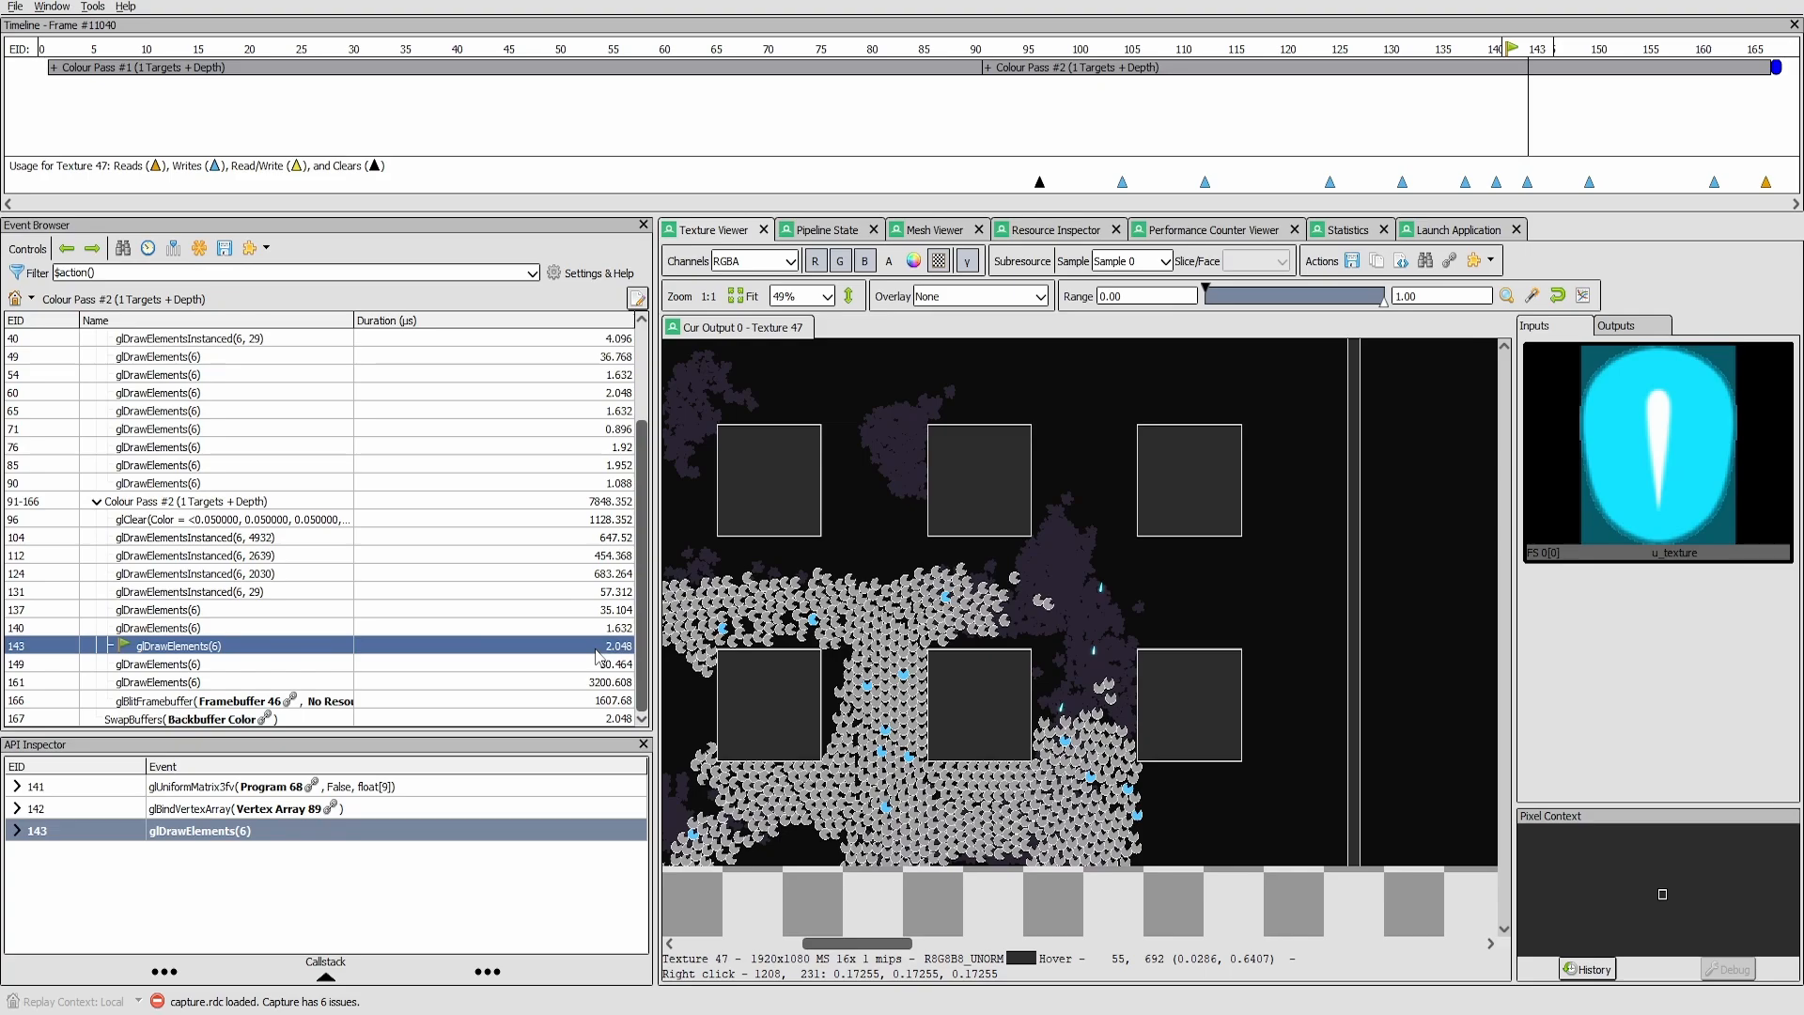
mouse_move(562, 649)
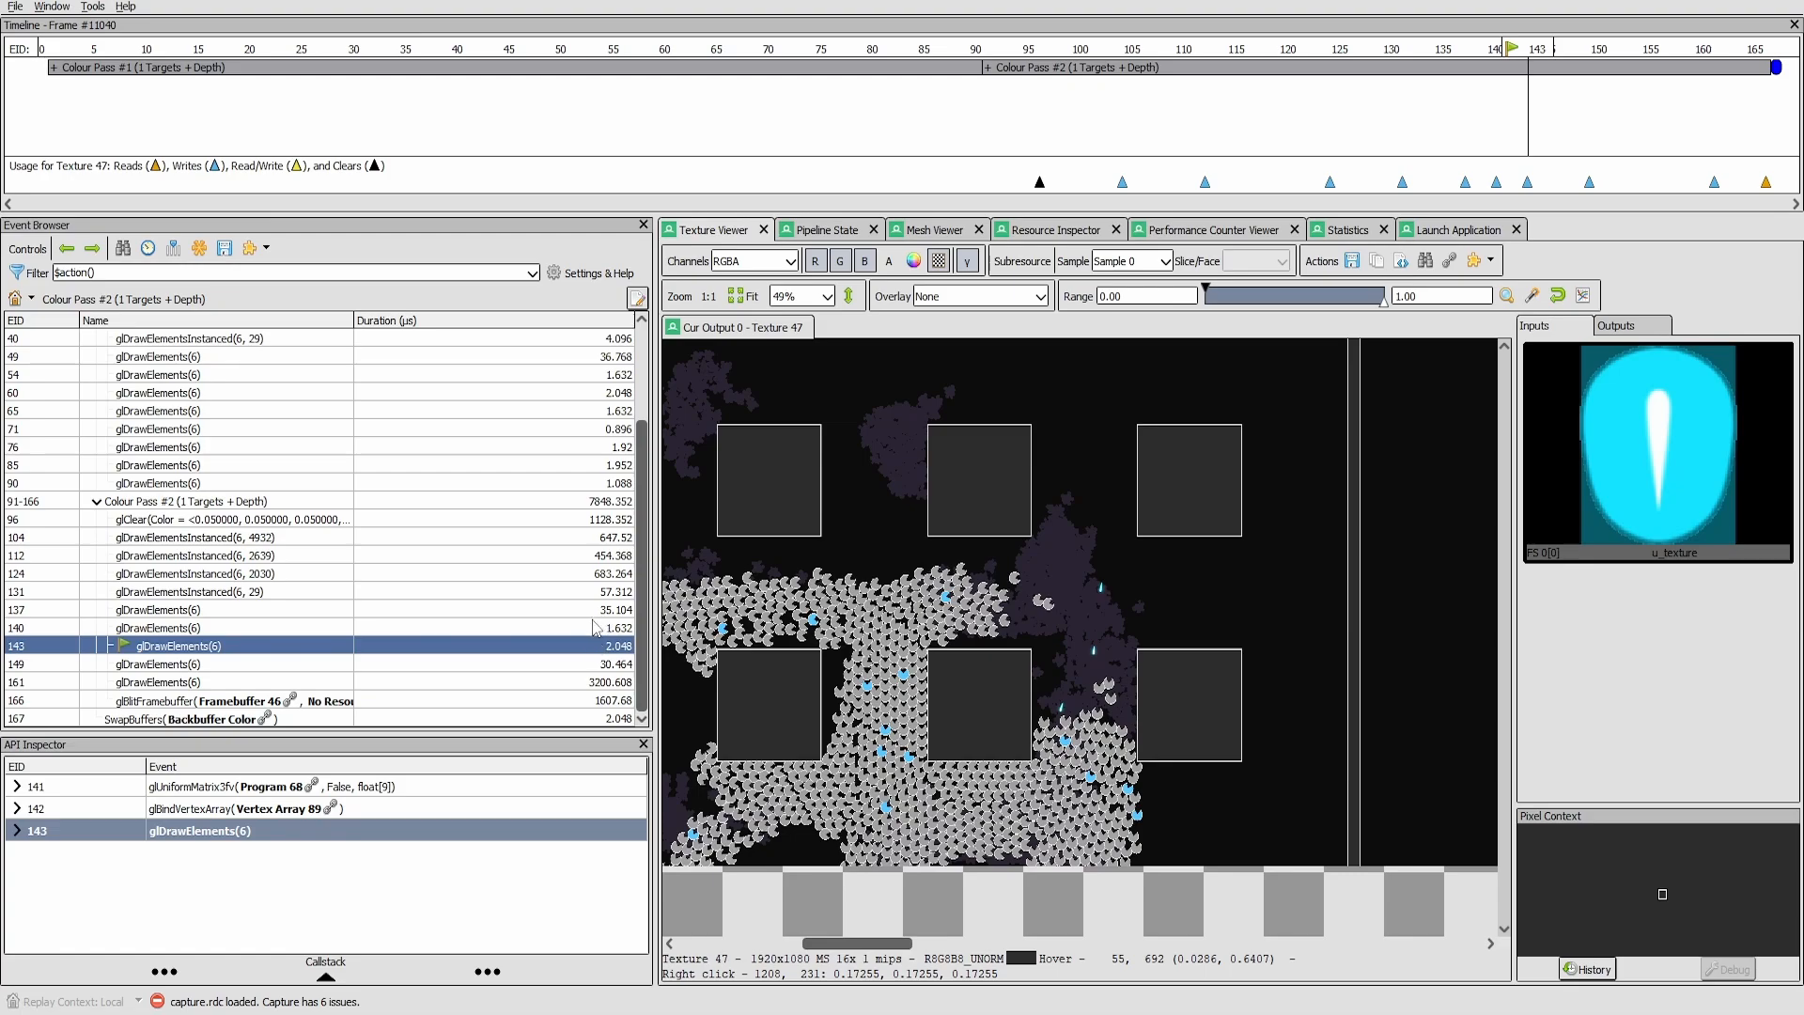
left_click(170, 663)
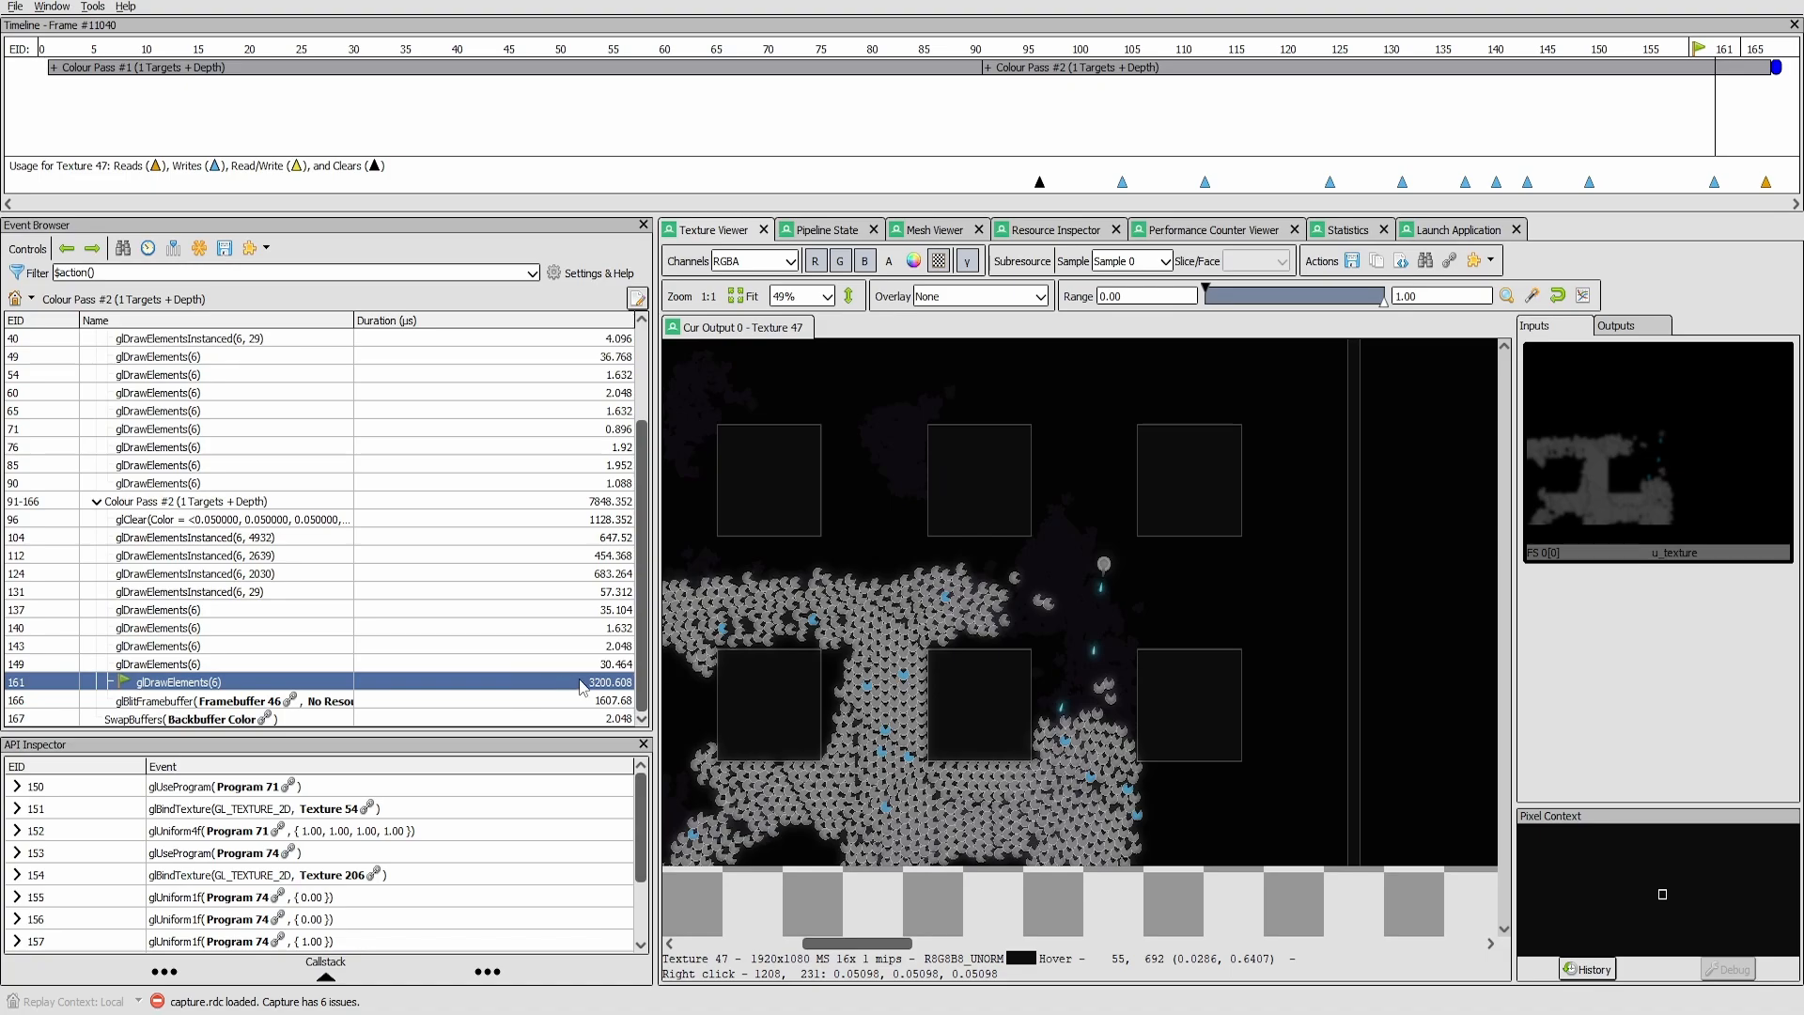
mouse_move(557, 705)
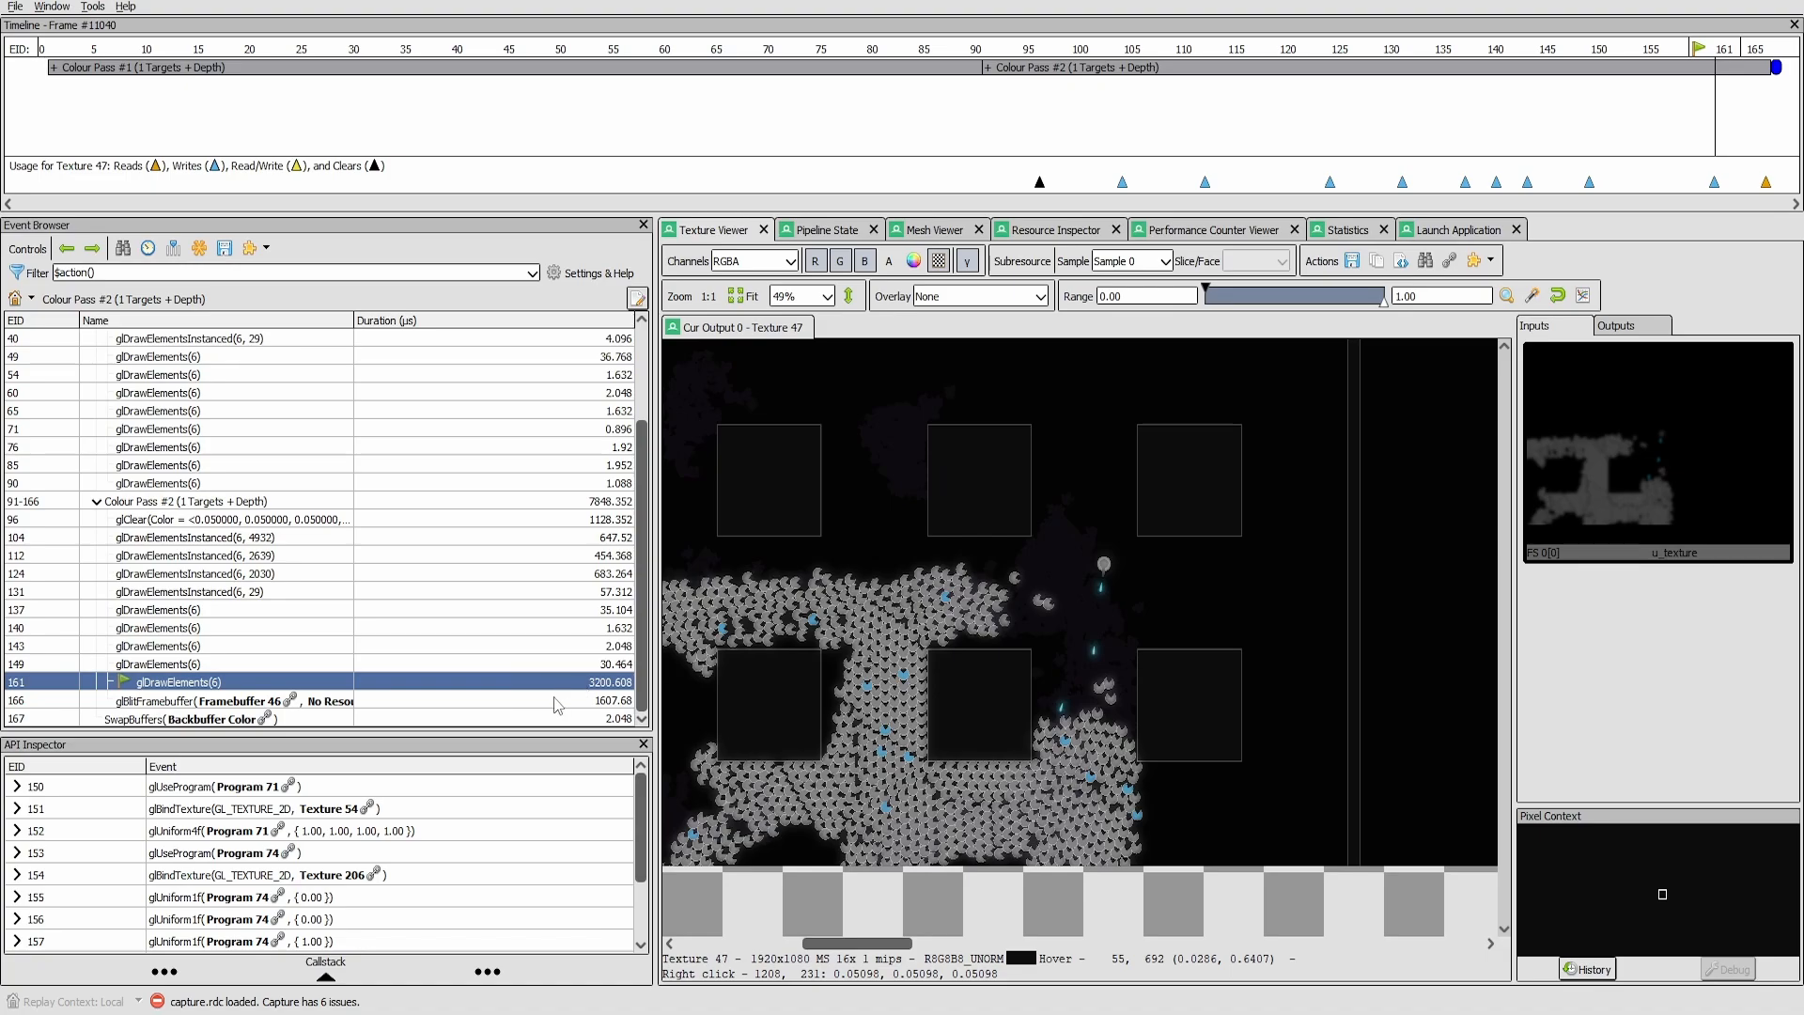